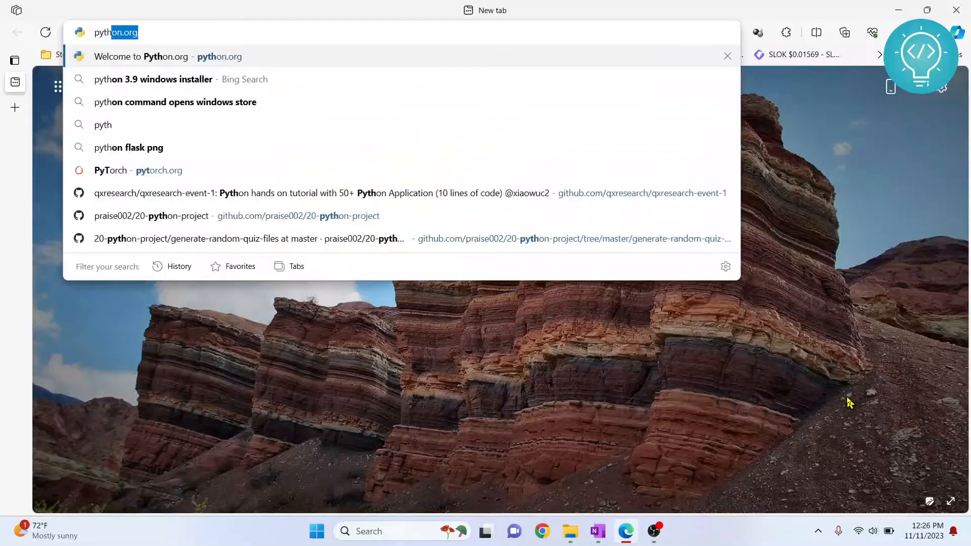
Step: Go to python.org and navigate via Downloads > Windows to the Windows releases page
click(167, 57)
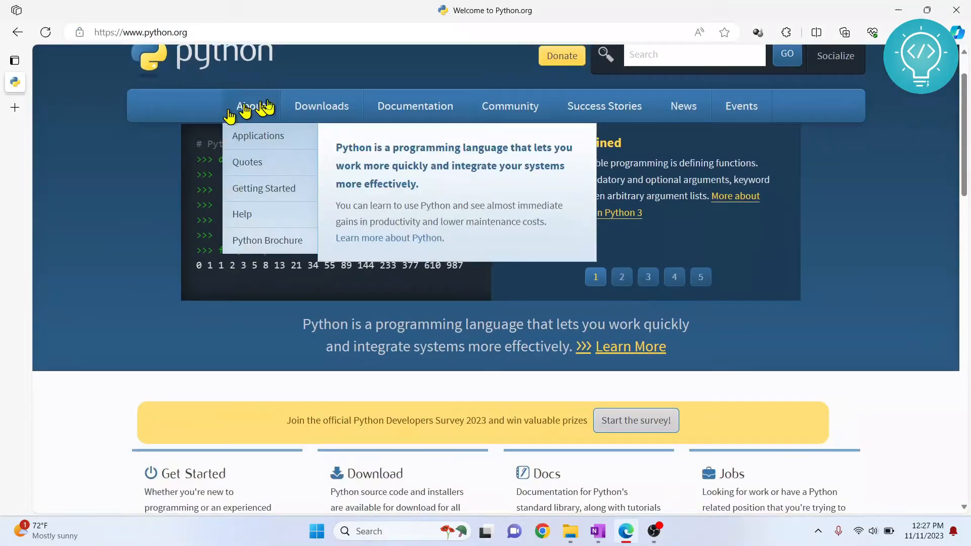
mouse_move(322, 106)
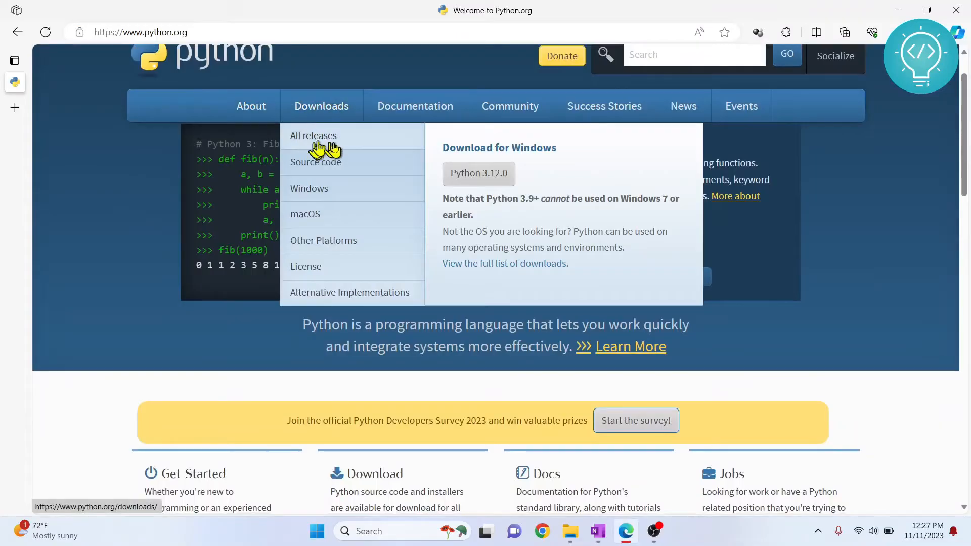
mouse_move(478, 173)
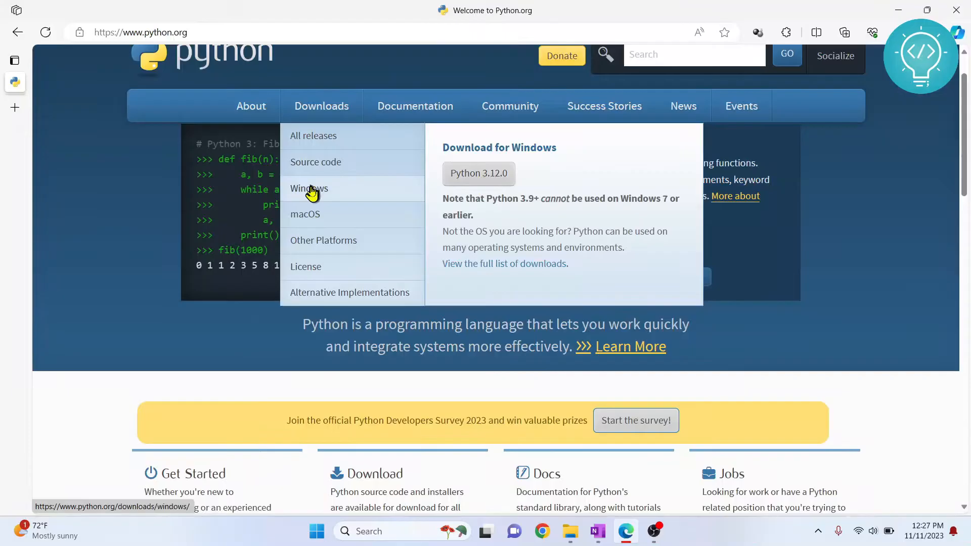
click(309, 188)
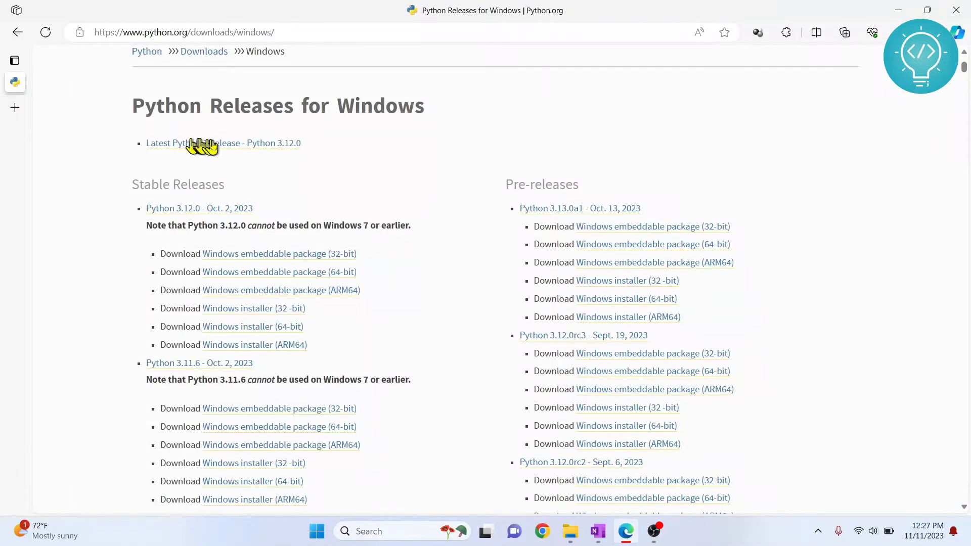
Step: Scroll to Python 3.9.11, start its 64-bit Windows installer download, and launch cmd
scroll(down, 3)
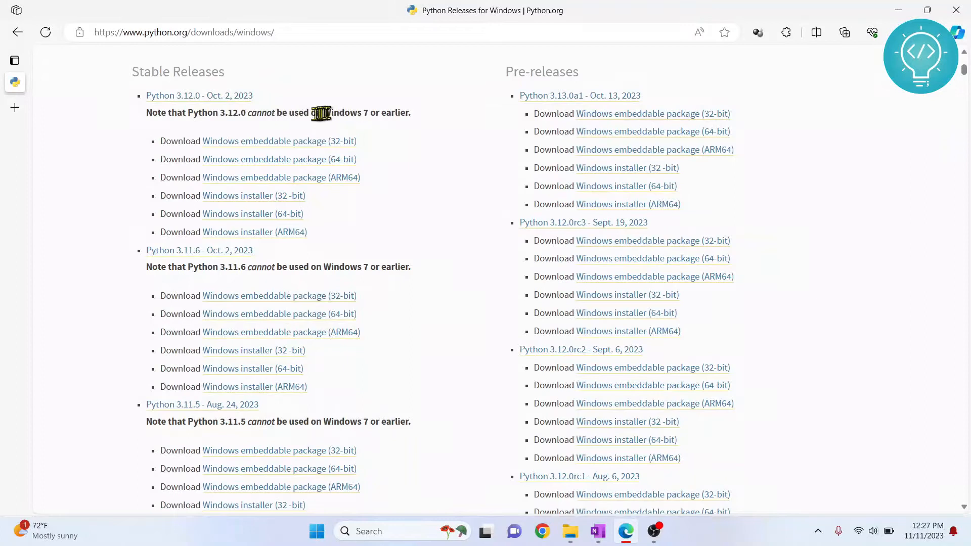
scroll(down, 3)
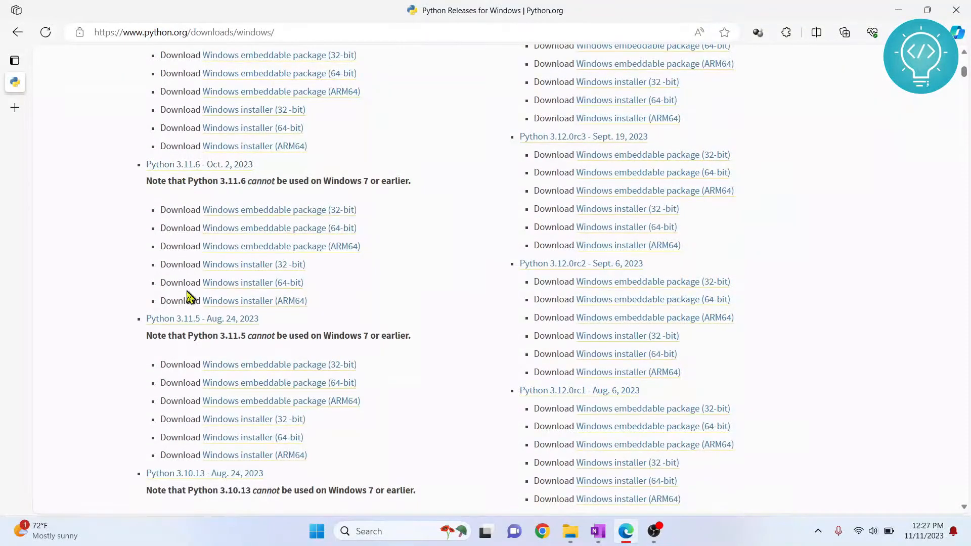
scroll(down, 3)
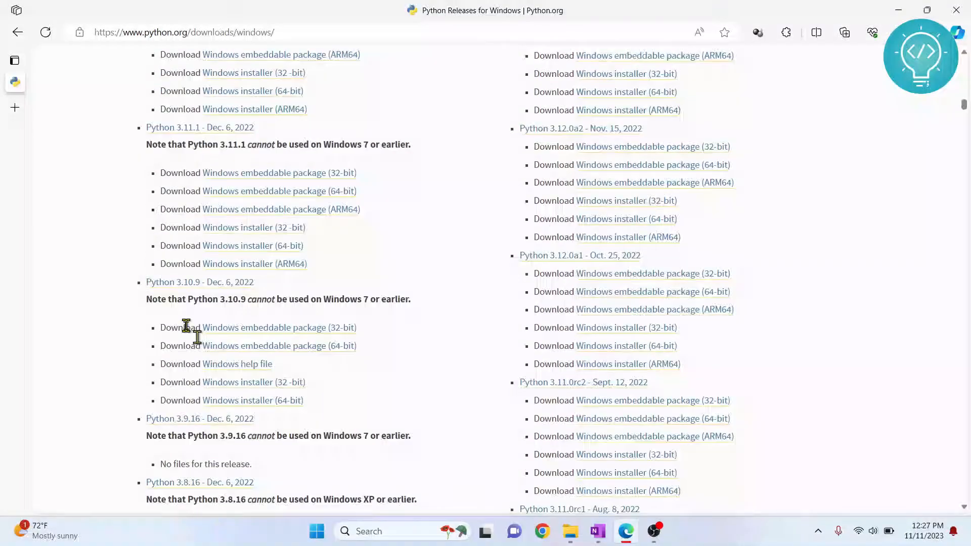
scroll(down, 3)
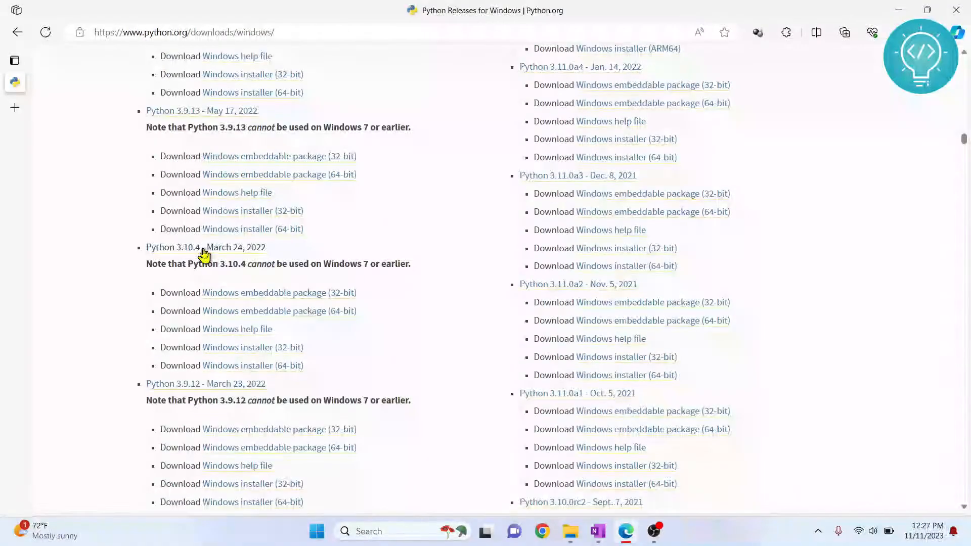
scroll(down, 3)
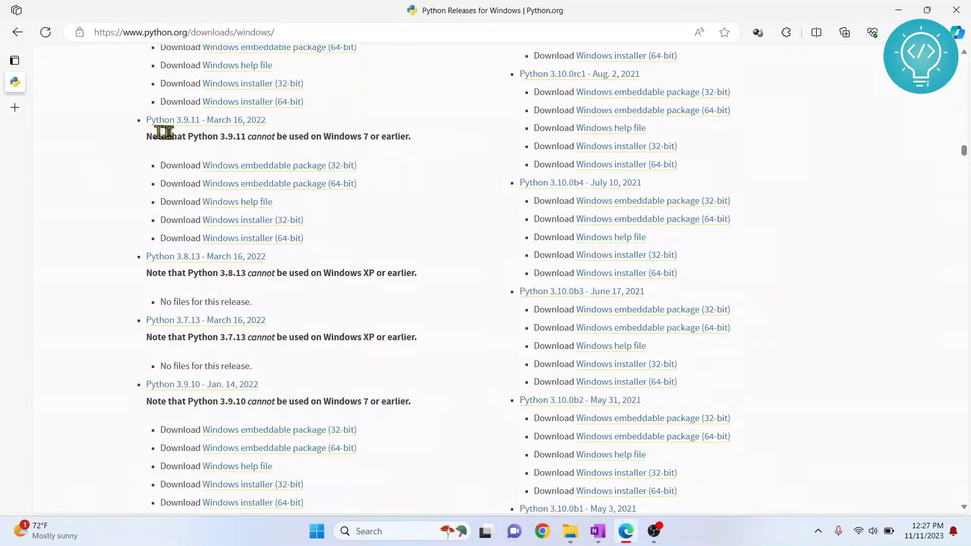
mouse_move(219, 140)
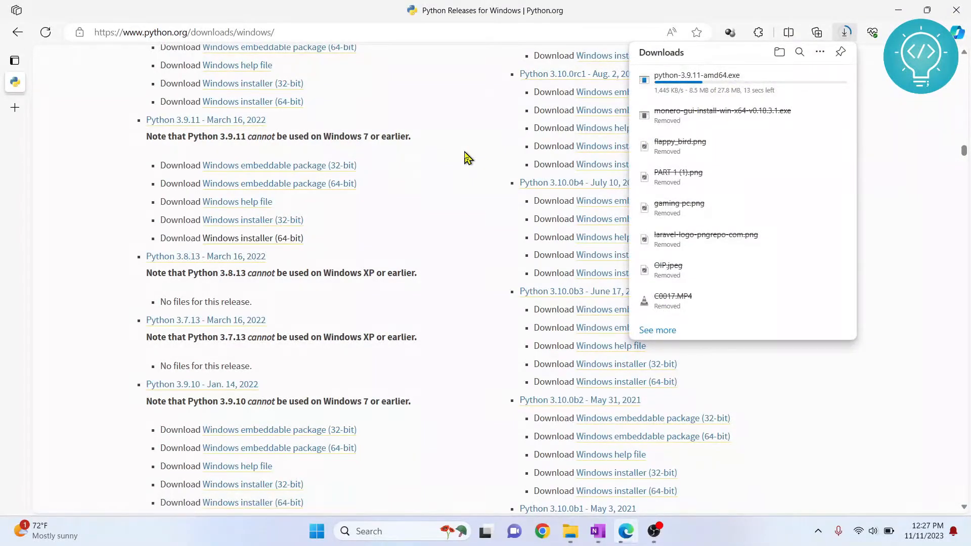
text(cmd)
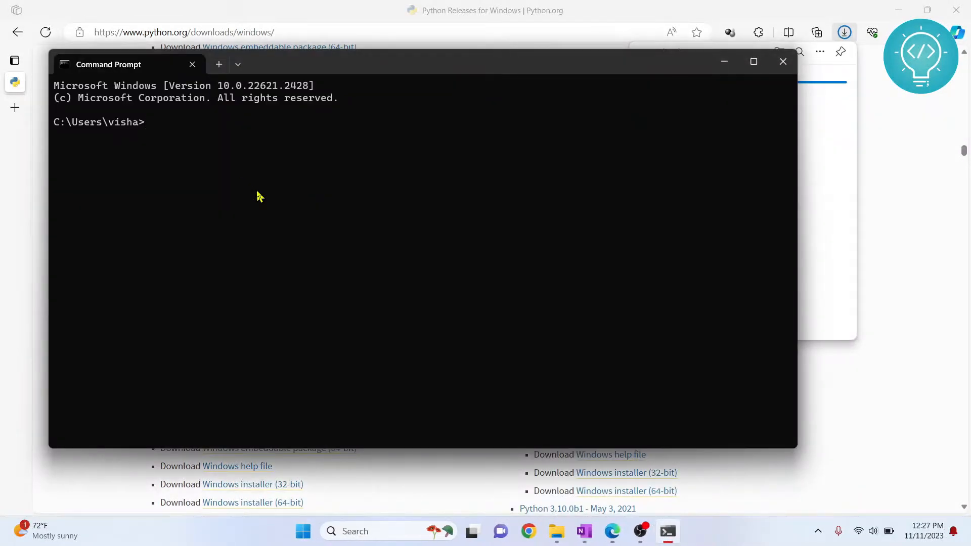
Step: Run py -0 to list installed Pythons: 3.12 (default) and 3.11, both 64-bit
text(py -0)
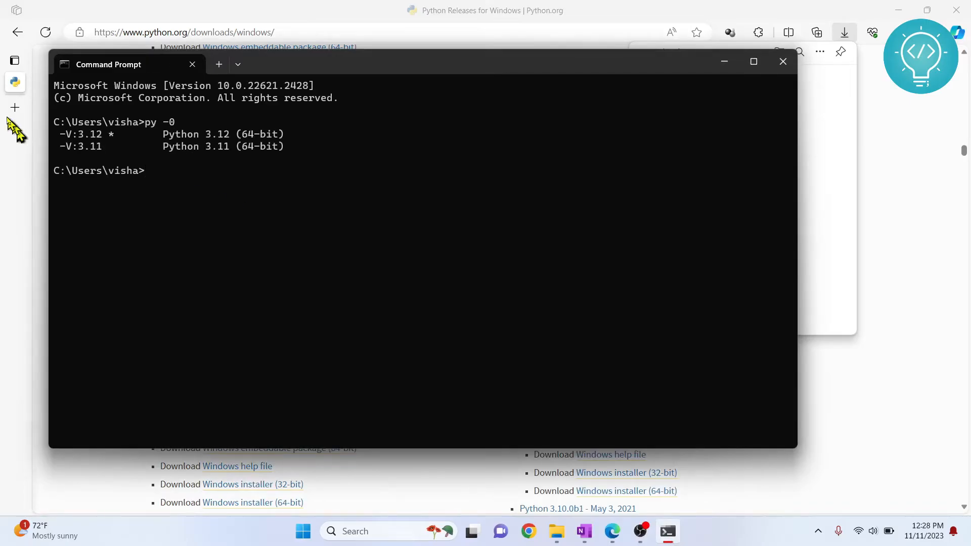
mouse_move(313, 9)
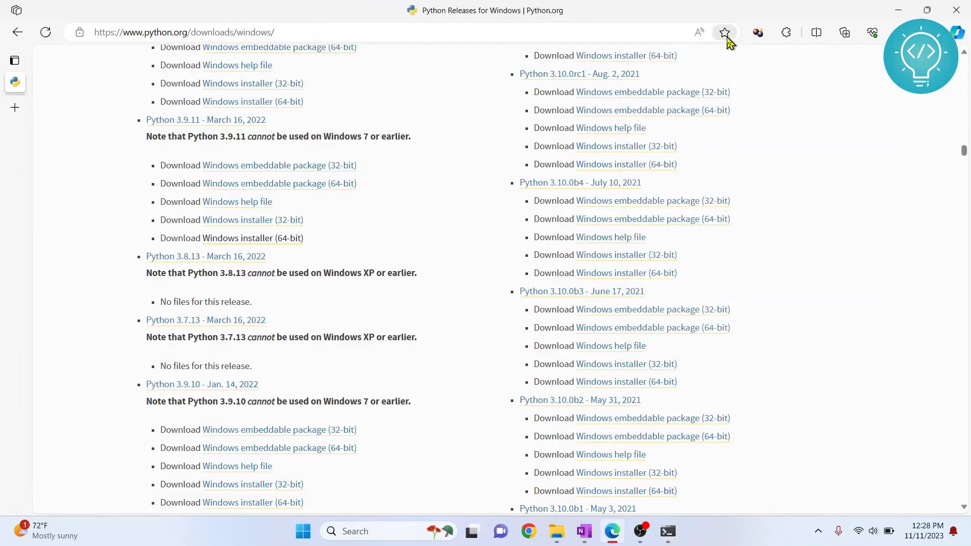
Step: From Edge's downloads list, run the downloaded python-3.9.11-amd64.exe installer
click(843, 33)
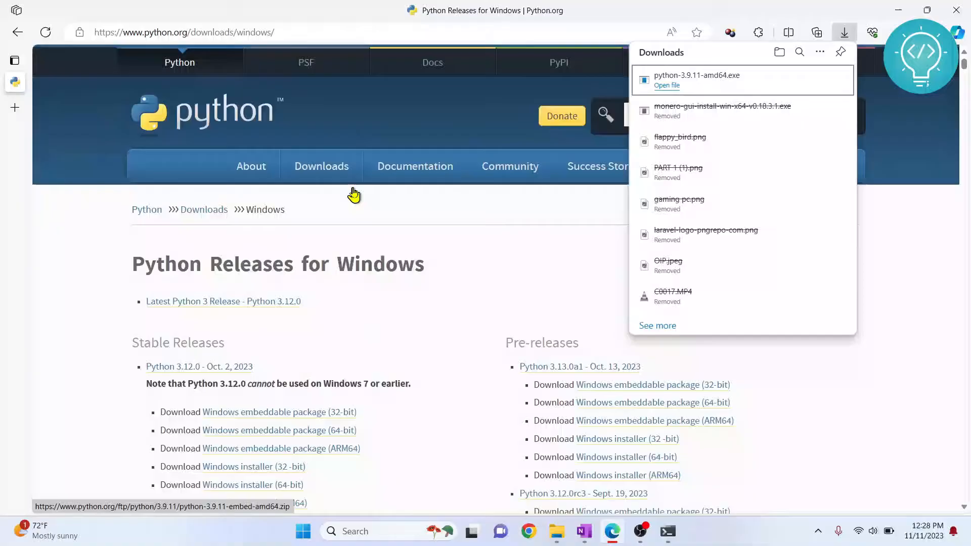
scroll(down, 3)
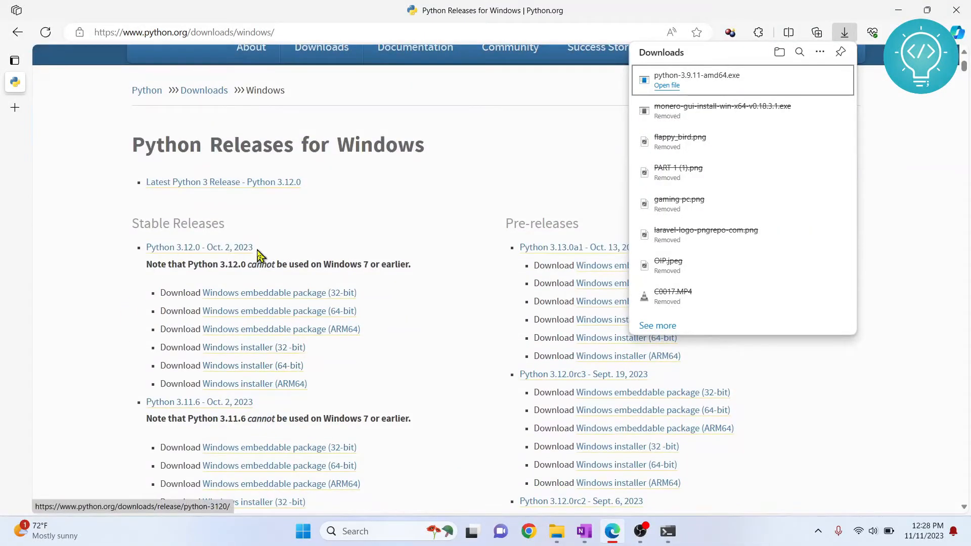
mouse_move(669, 96)
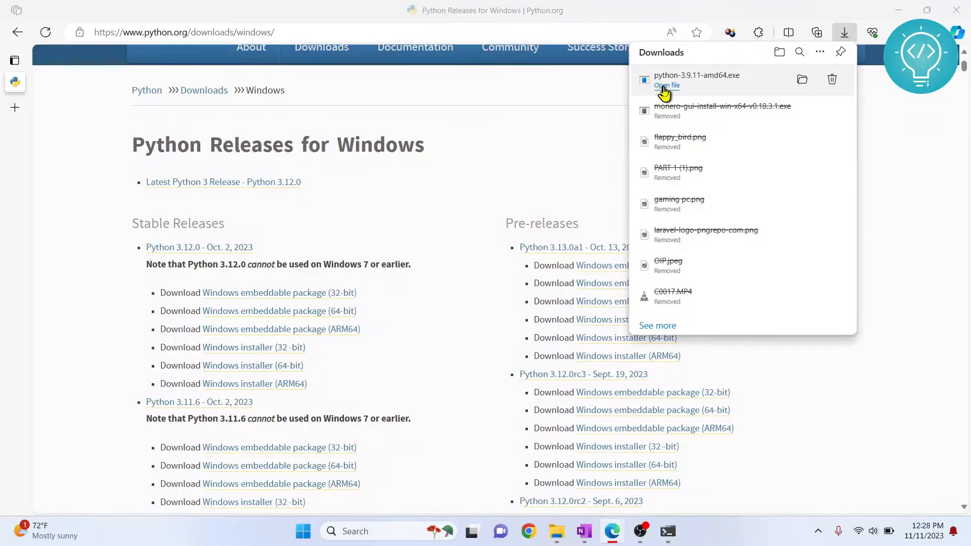
click(666, 85)
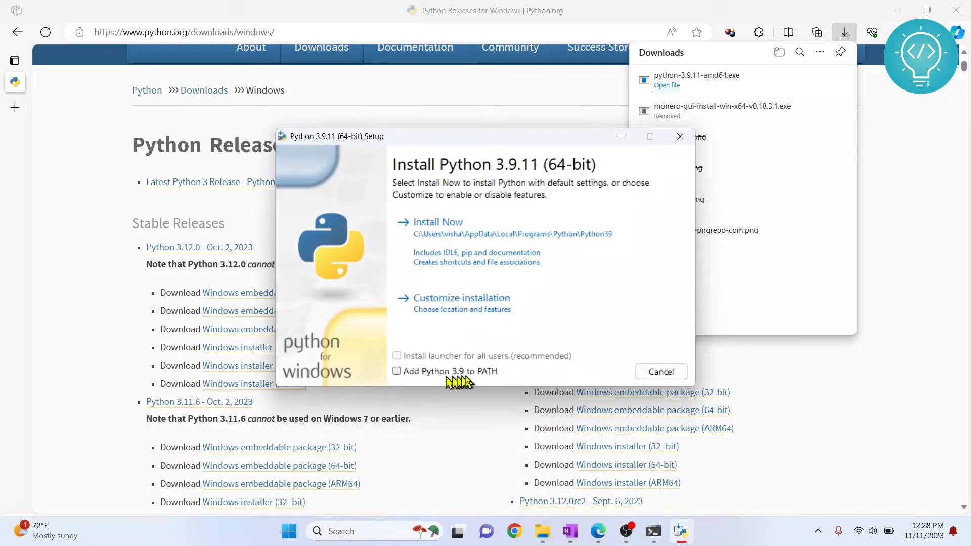
mouse_move(459, 378)
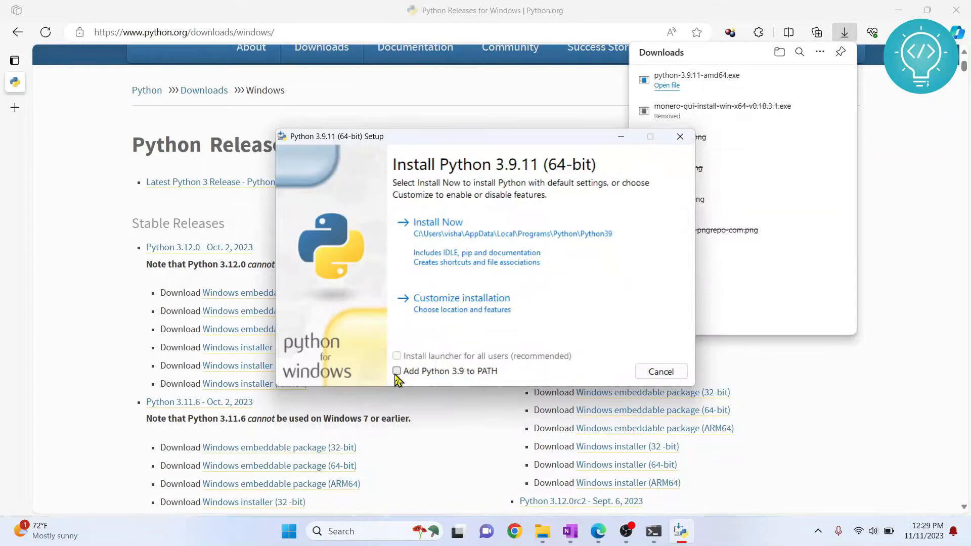
Step: Install Python 3.9.11 with 'Add Python 3.9 to PATH' ticked, close setup and dismiss the antivirus popup
click(396, 371)
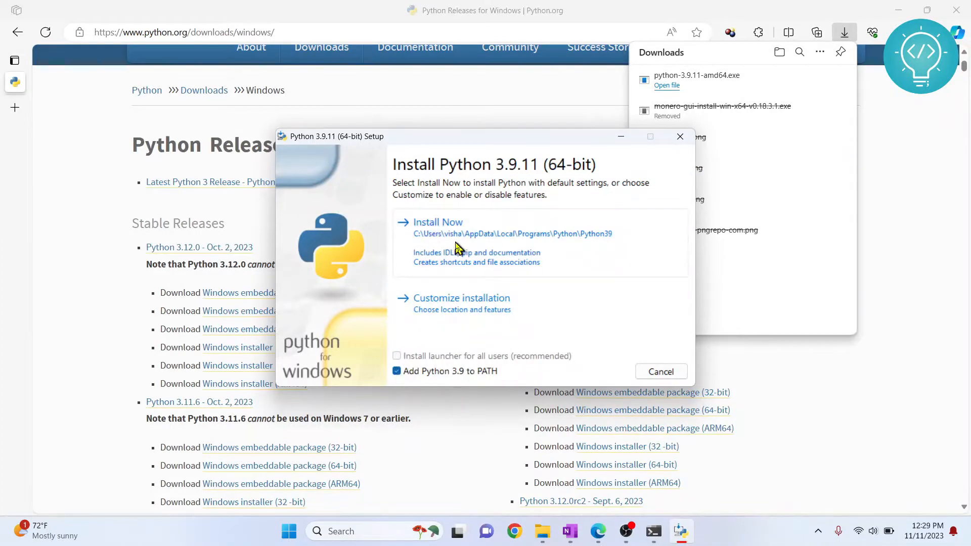
click(438, 223)
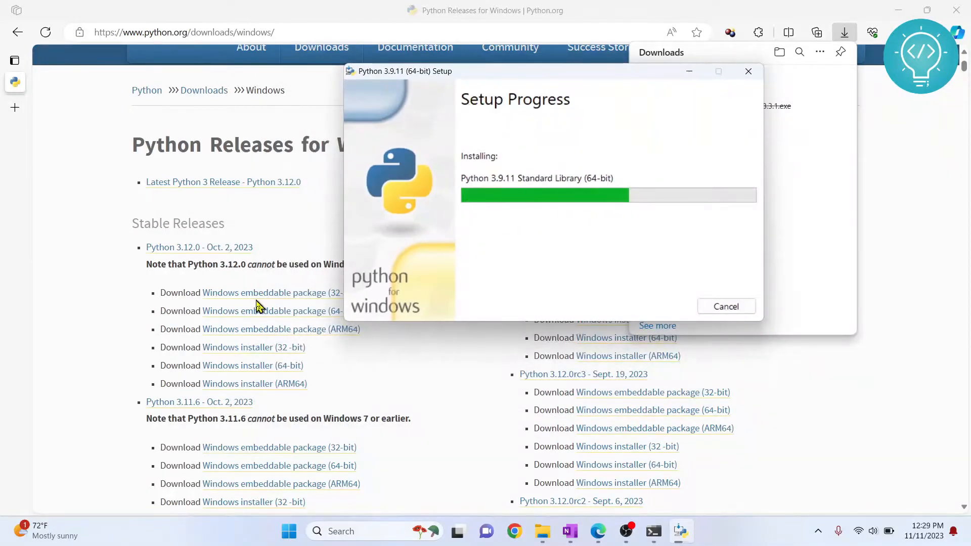
scroll(down, 3)
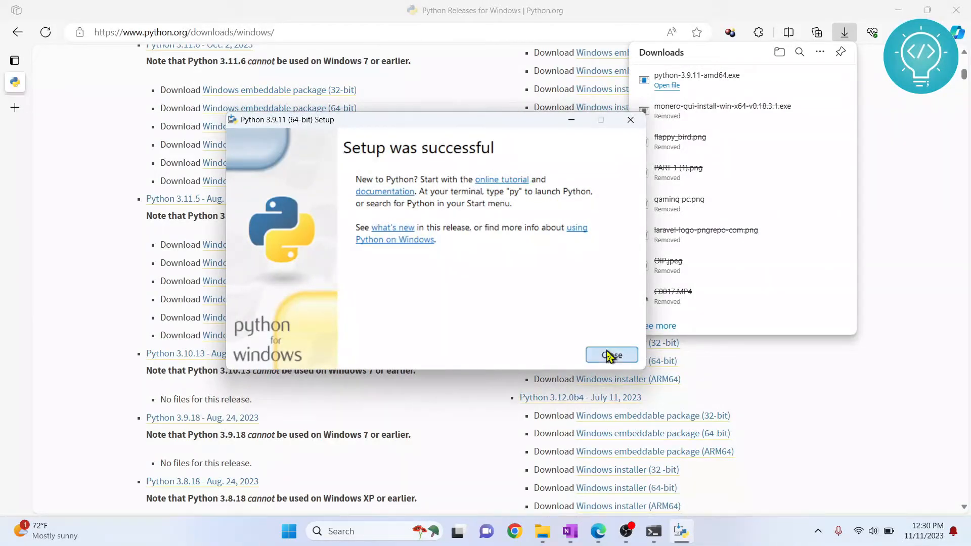
click(611, 355)
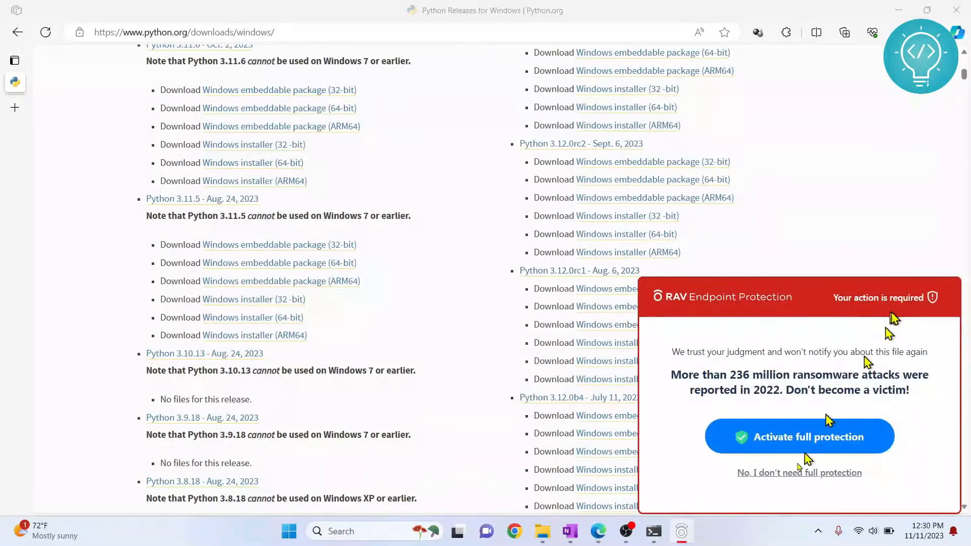
click(799, 472)
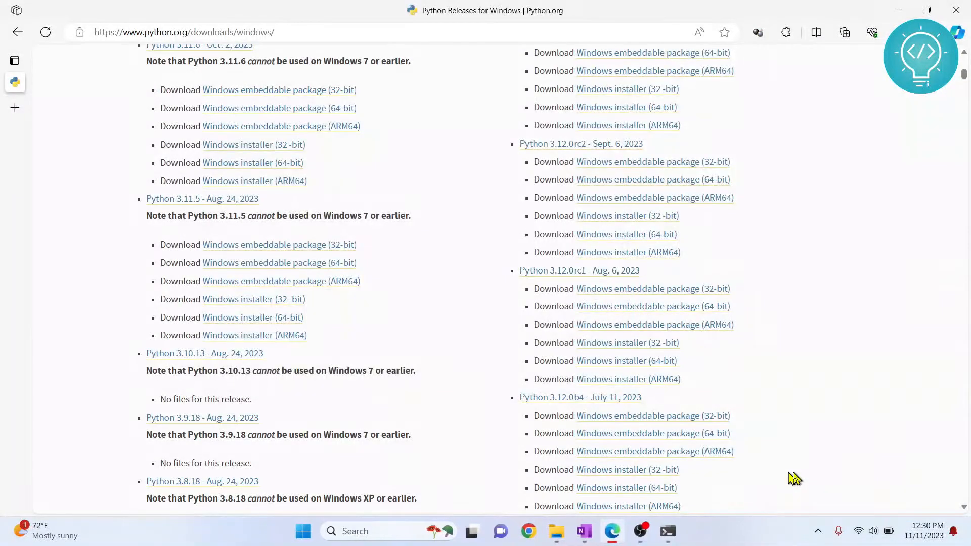
click(302, 531)
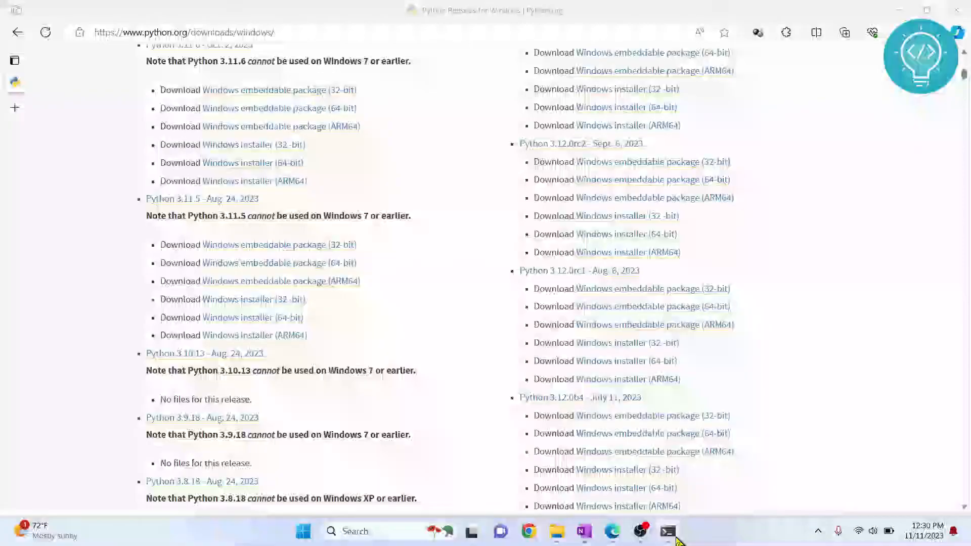
Step: Run py -0 showing 3.12, 3.11 and 3.9, then launch Python 3.9 with py -3.9
click(667, 530)
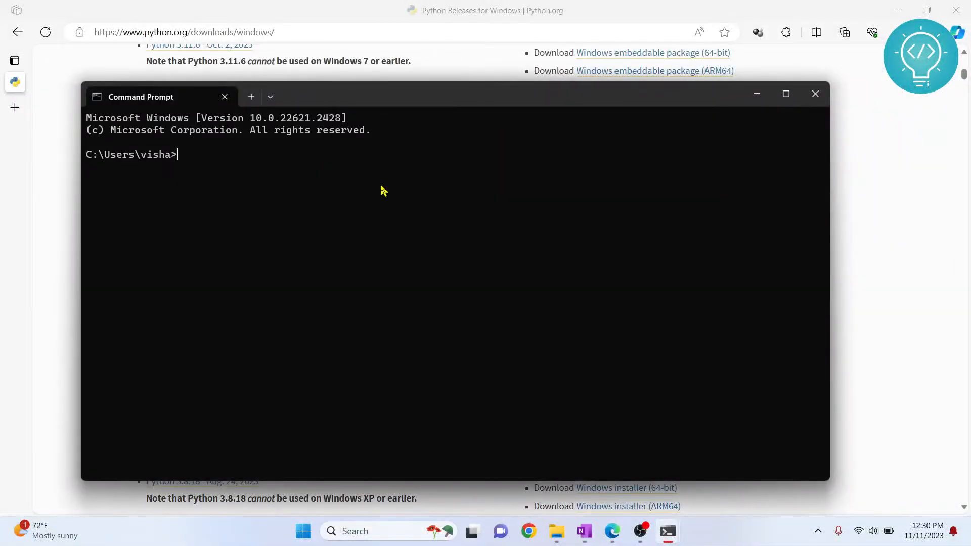
text(py -0)
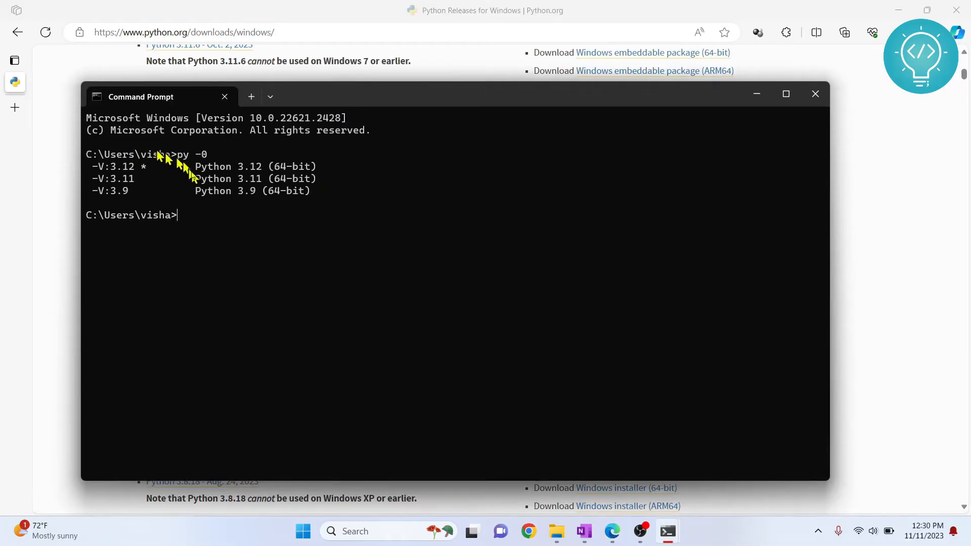
mouse_move(149, 173)
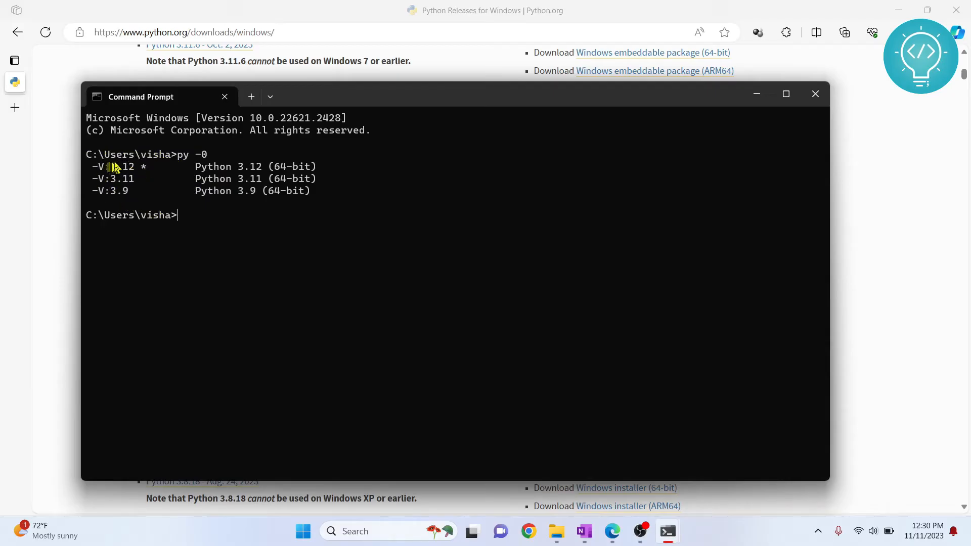
mouse_move(118, 198)
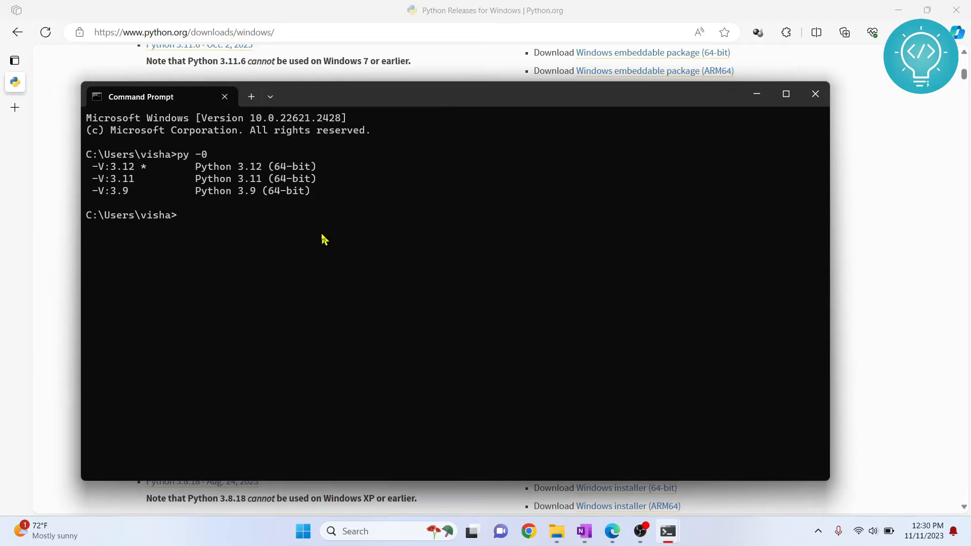
text(-)
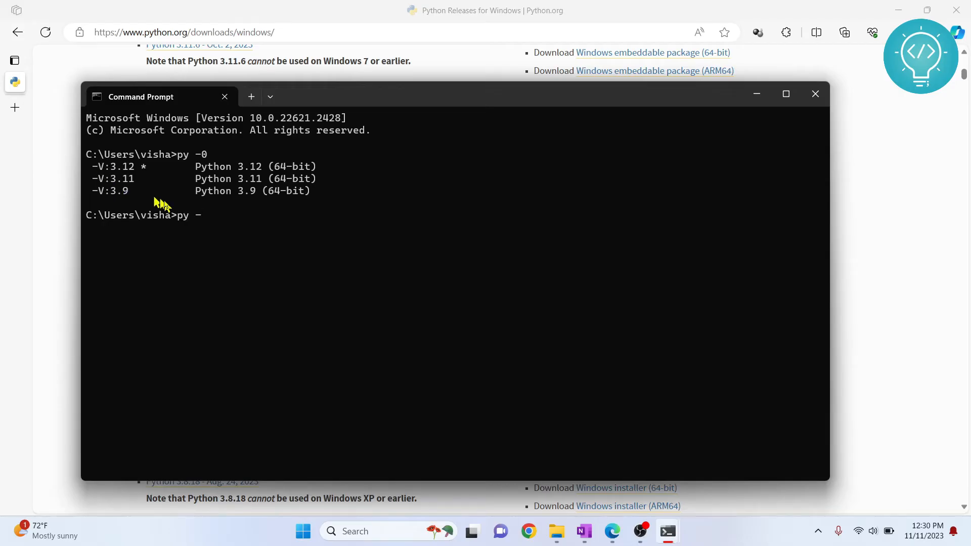
text(3.9)
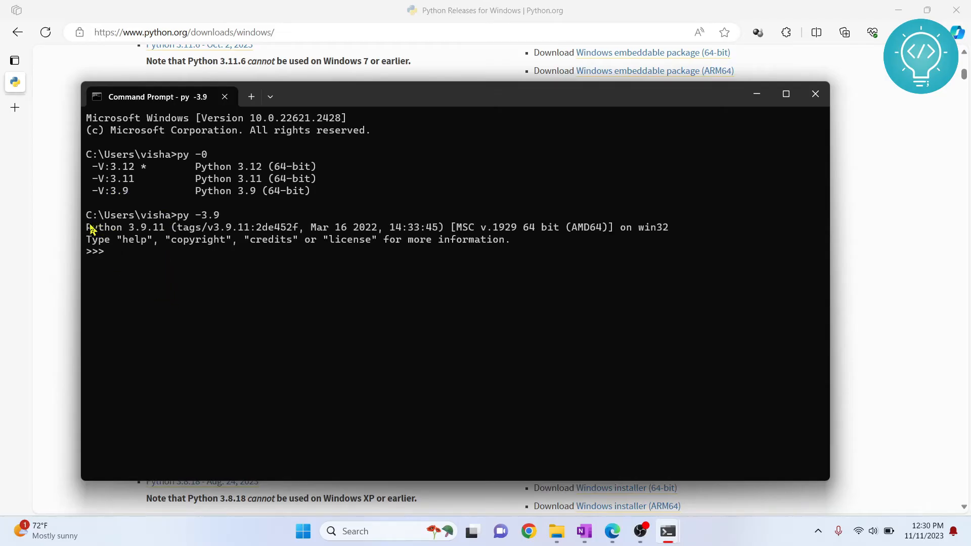
mouse_move(149, 253)
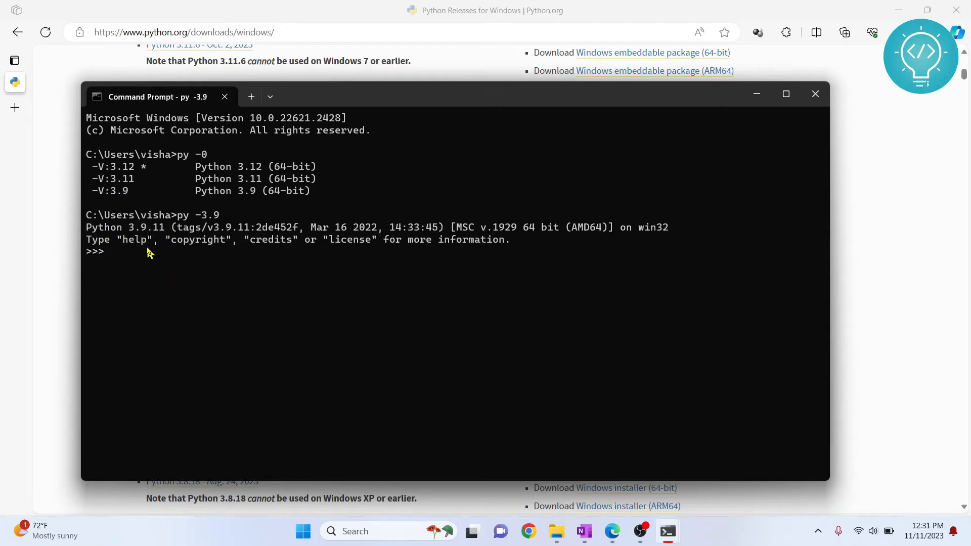
Step: In the Python 3.9.11 session run print('Hello World'), then exit() back to the shell
text(p)
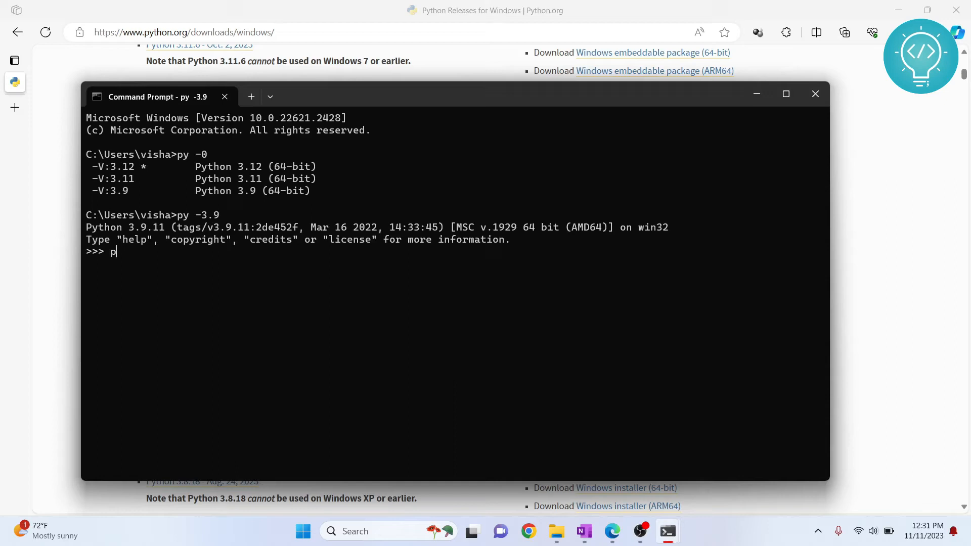
text(rint('Hello '))
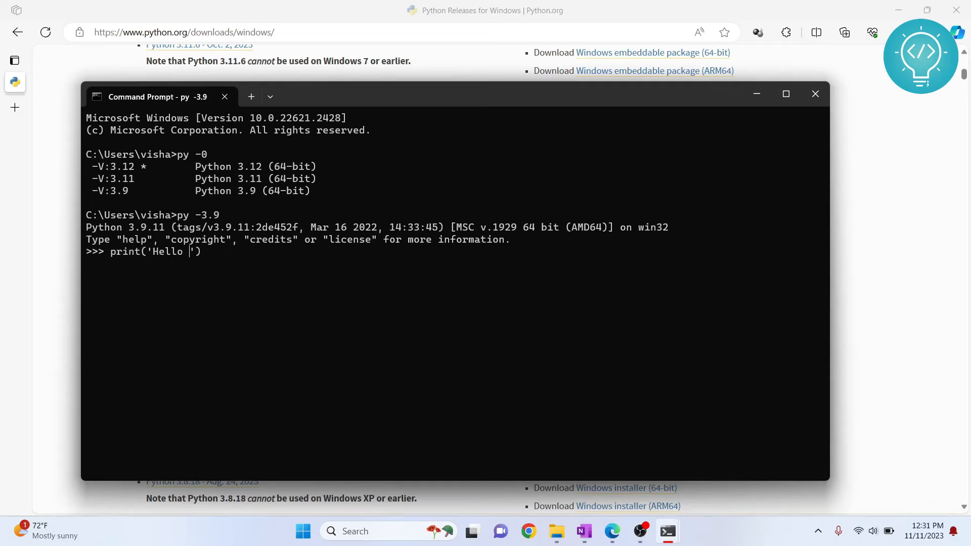
text(Wor)
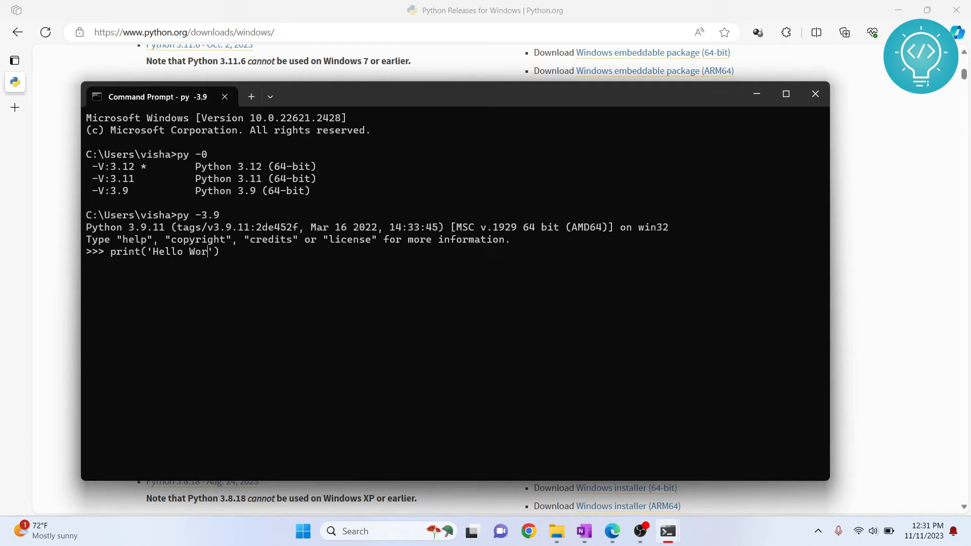
key(Enter)
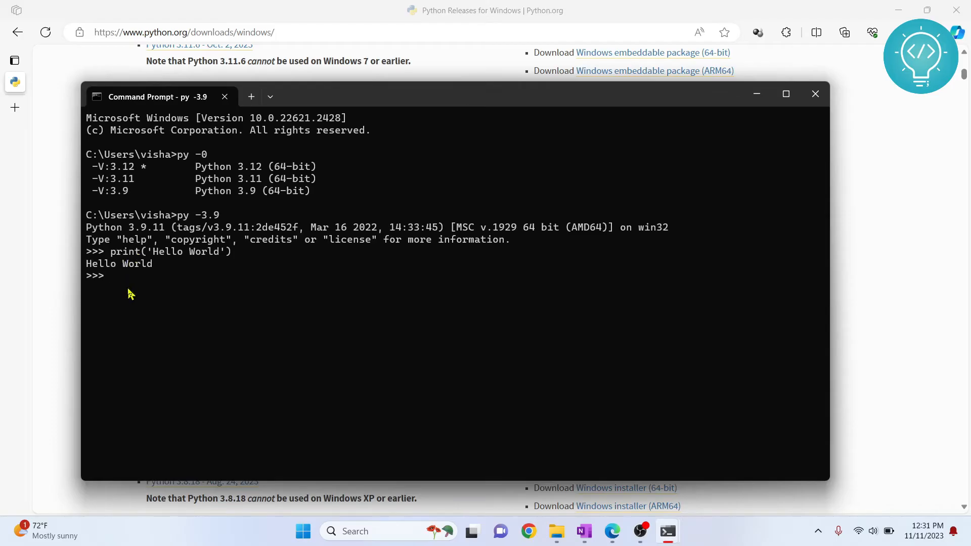
text(exit())
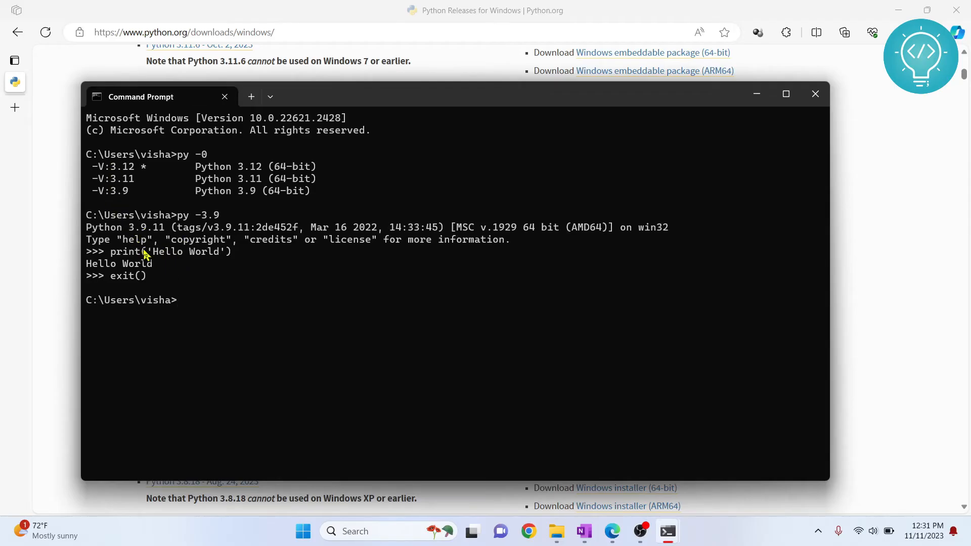
Step: Run python --version (reports 3.9.11), then type python main.py without running it
text(python)
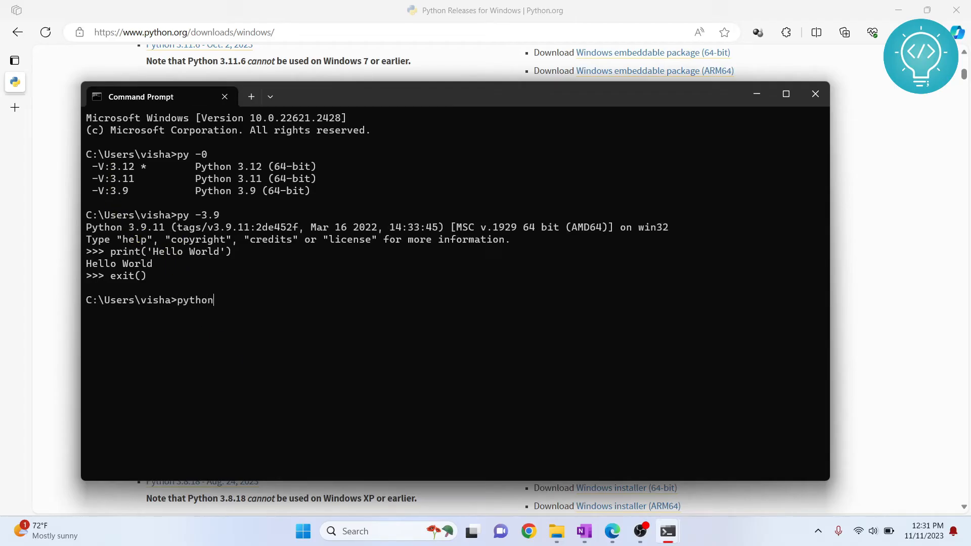
text(--version)
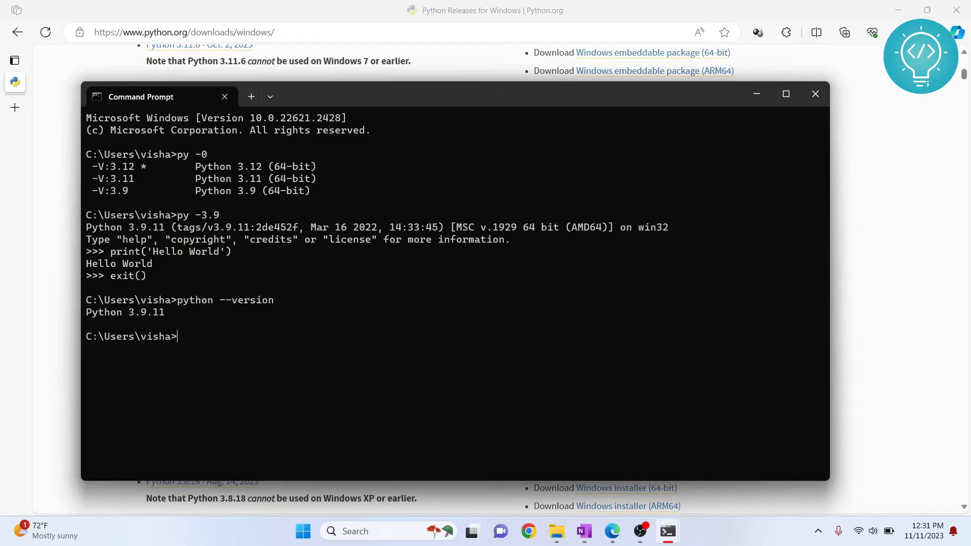
mouse_move(122, 317)
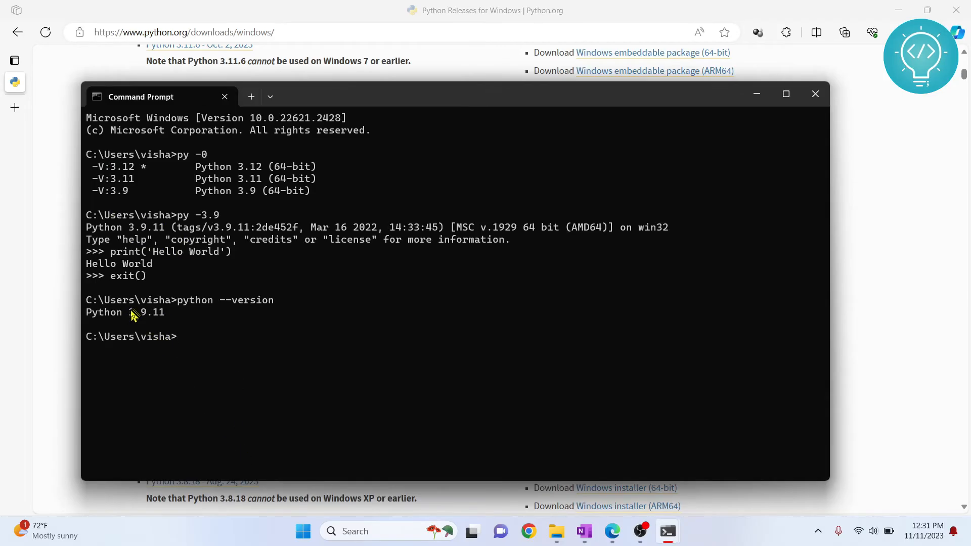
mouse_move(180, 350)
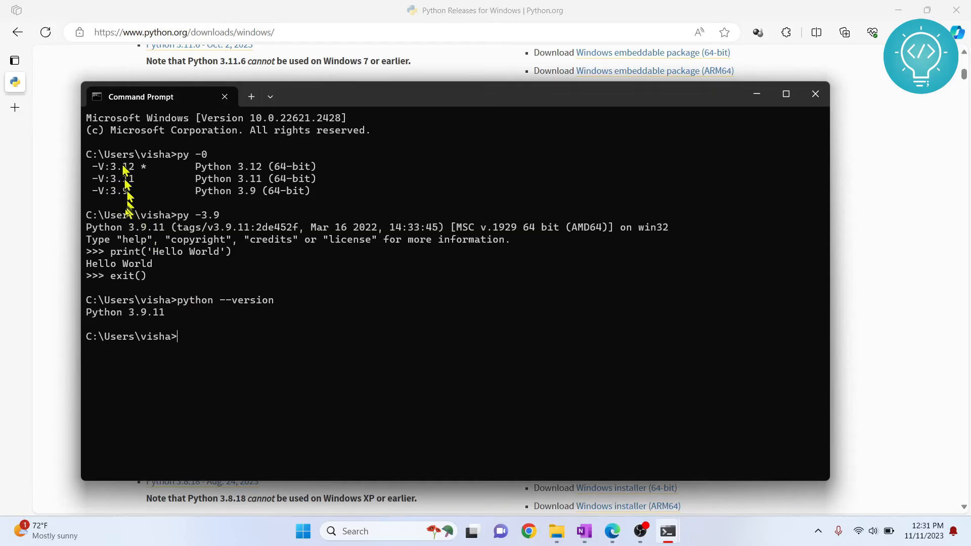
mouse_move(242, 279)
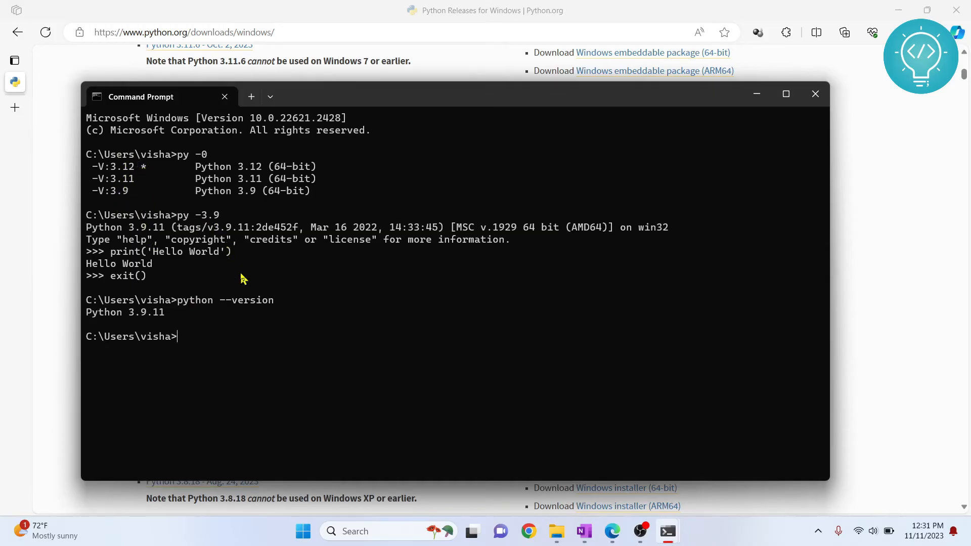
text(python main)
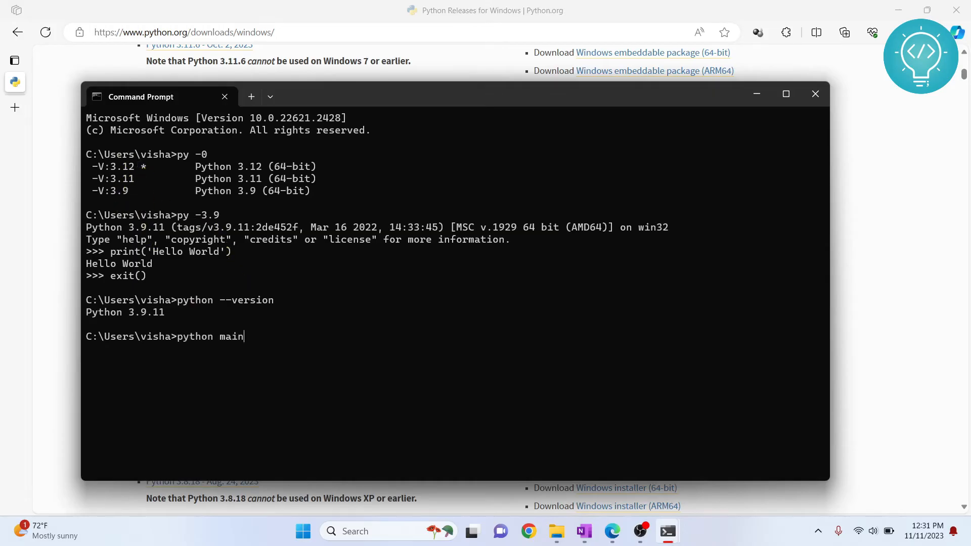
text(.py)
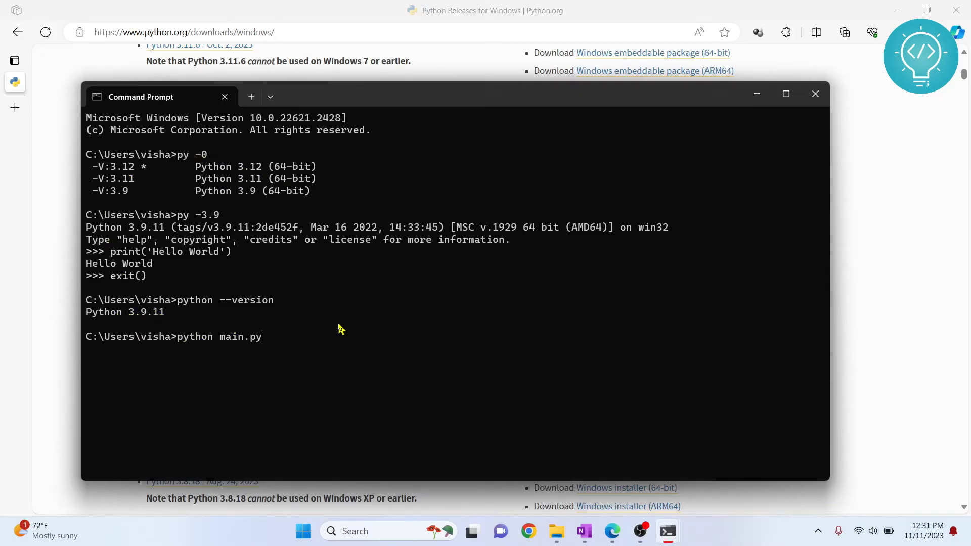
Step: Search Start for 'envir' and open 'Edit the system environment variables' (System Properties)
click(302, 531)
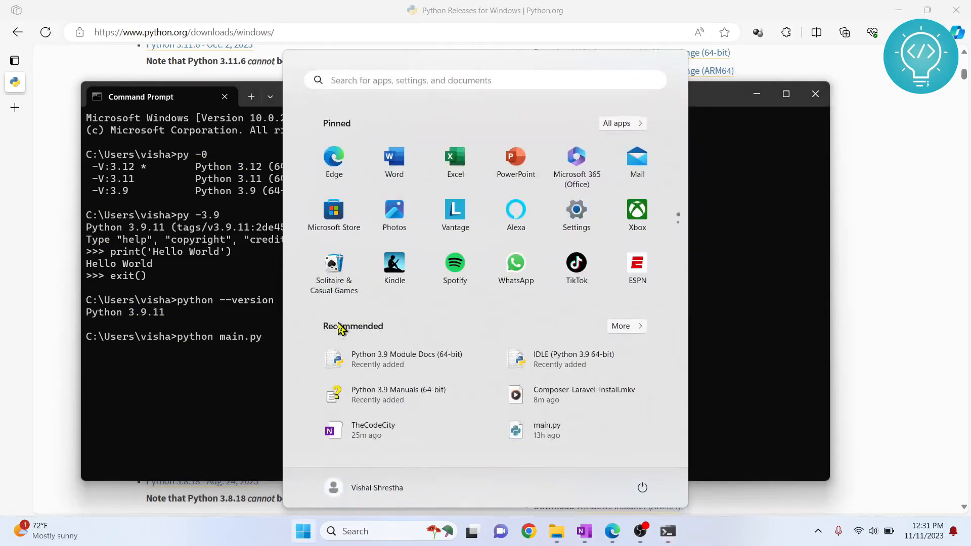
text(e)
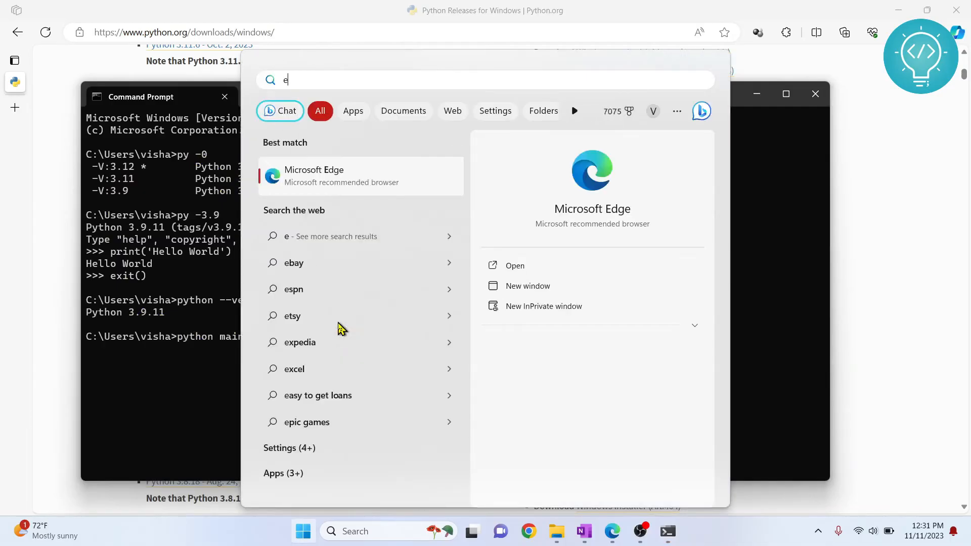
text(nvi)
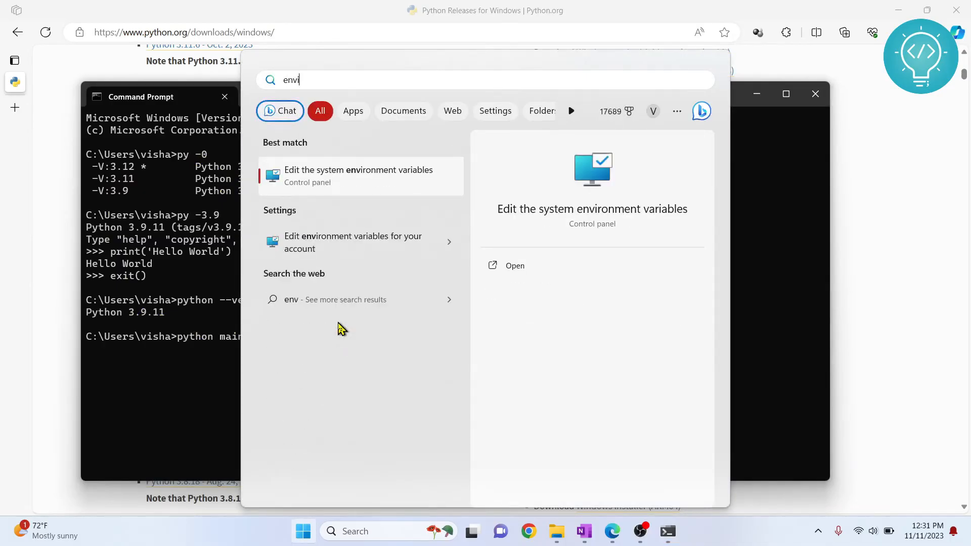
text(r)
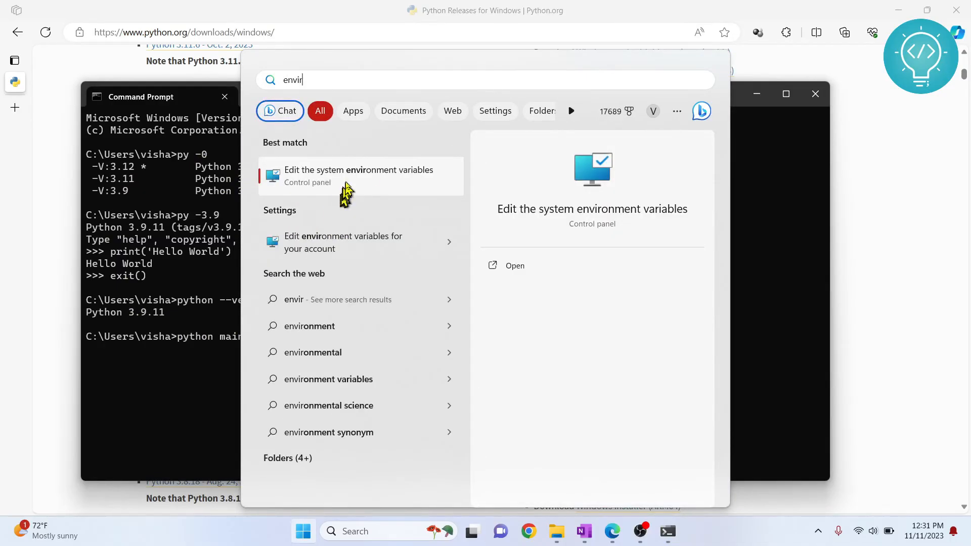
click(359, 176)
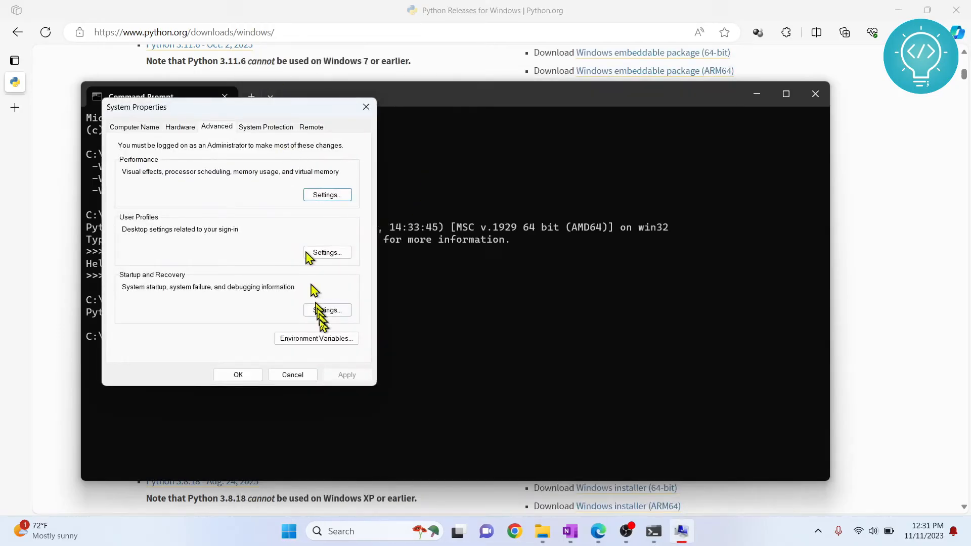
Step: Open Environment Variables and edit the user Path variable
click(315, 337)
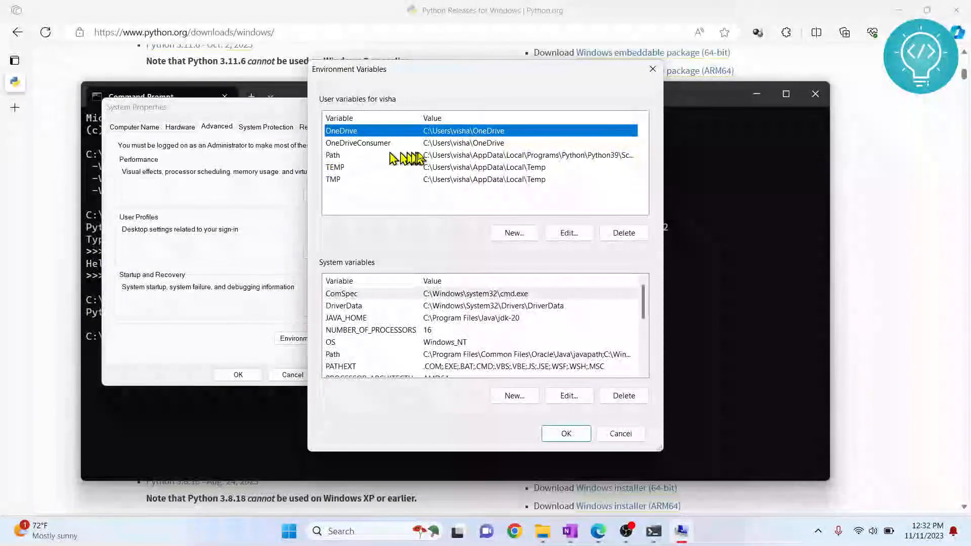
click(333, 154)
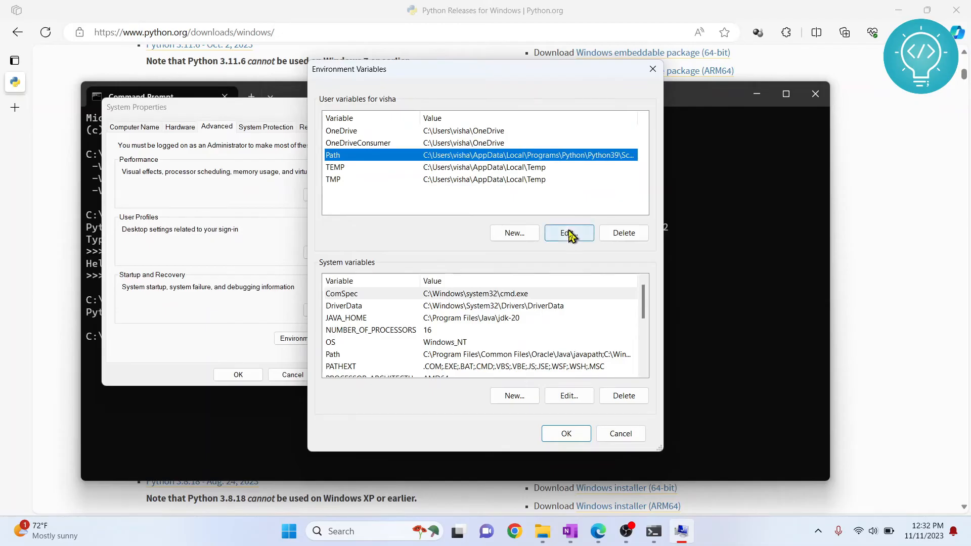
click(569, 233)
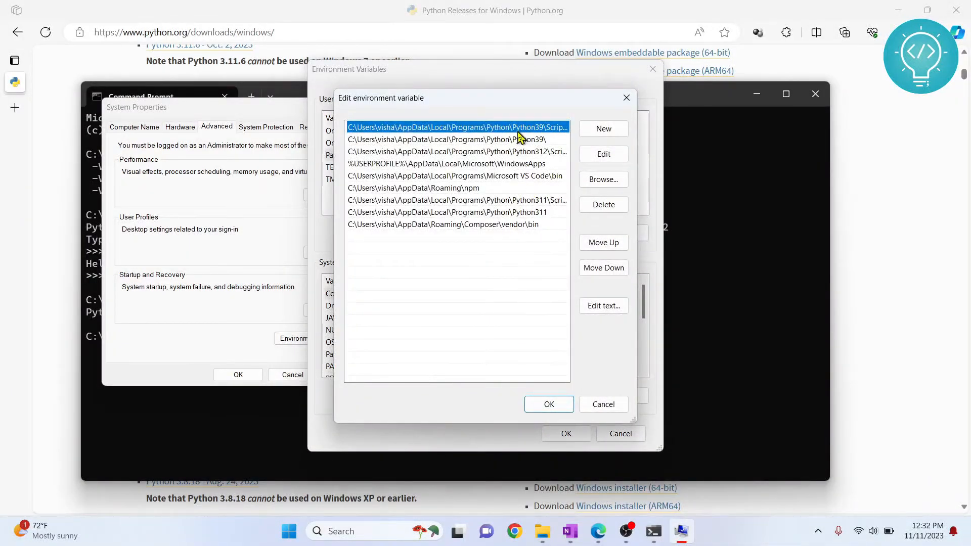
Step: Review the Python39 and Python311 Path entries, then bring Command Prompt back in front
click(456, 139)
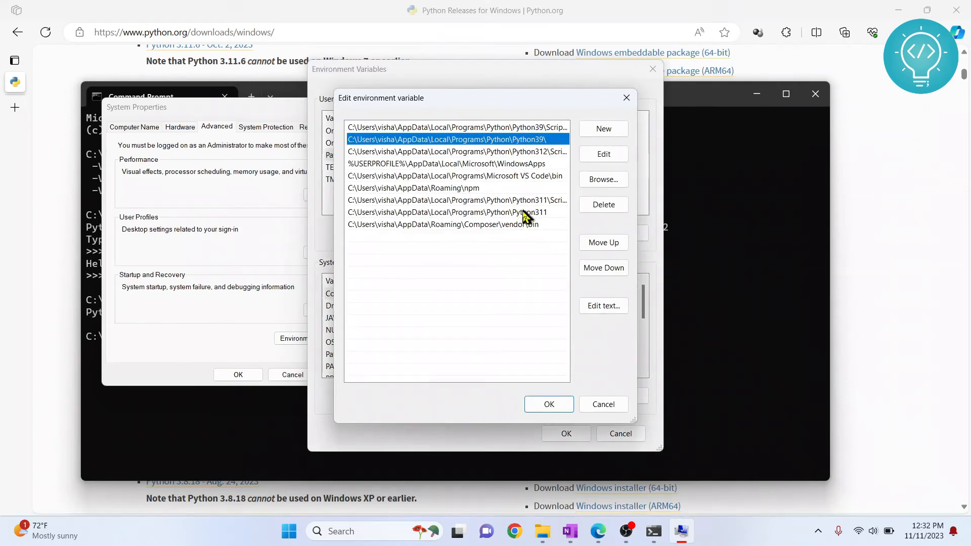
click(448, 212)
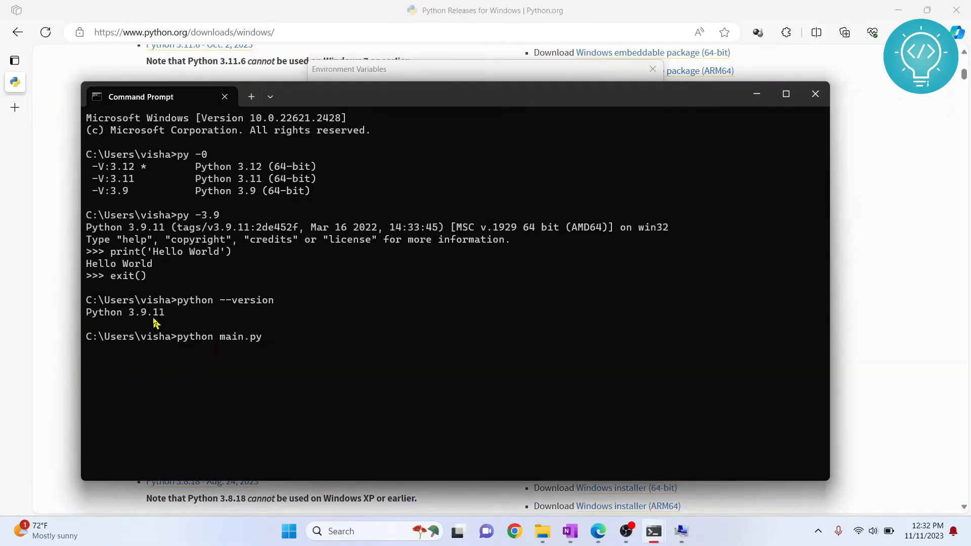
mouse_move(338, 283)
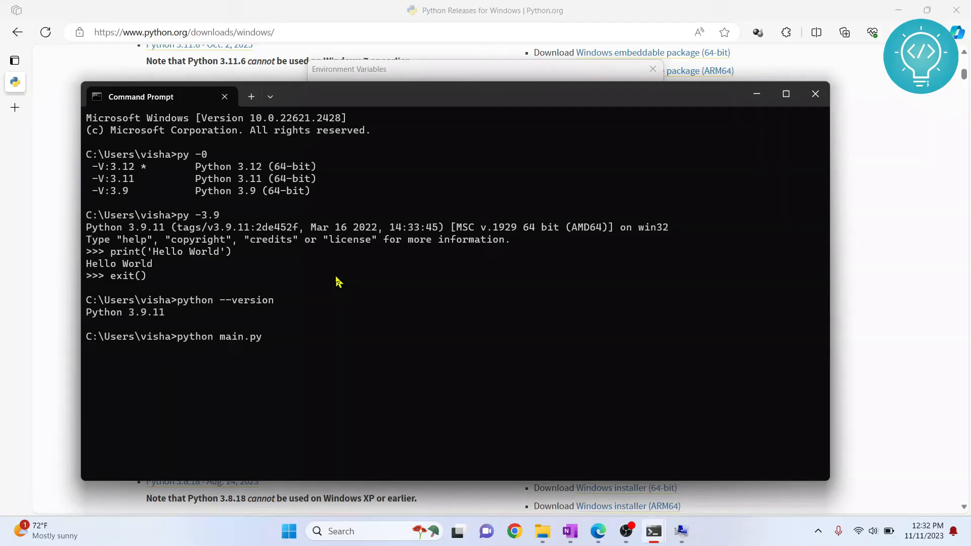
click(455, 211)
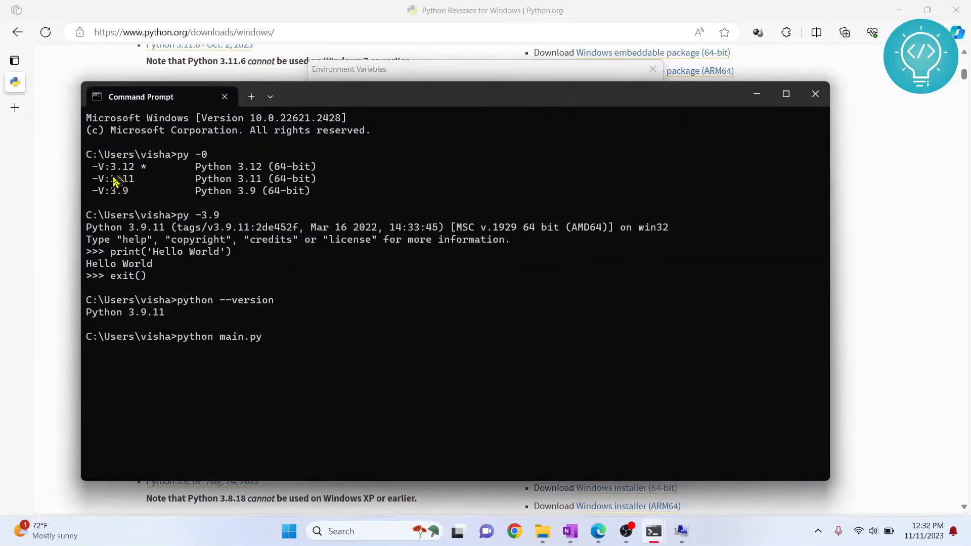
Step: Delete the Python39 and Python312 Scripts entries from the user Path
click(448, 211)
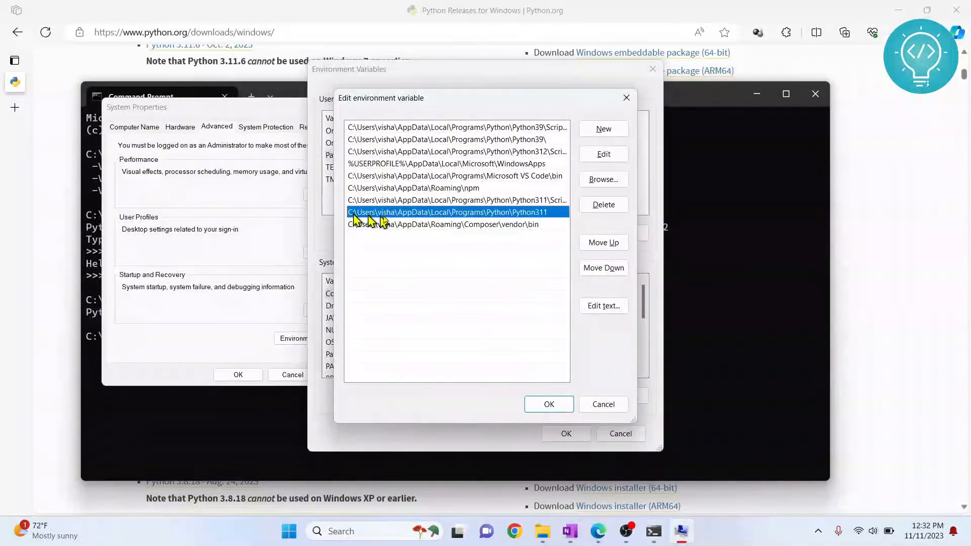
click(456, 127)
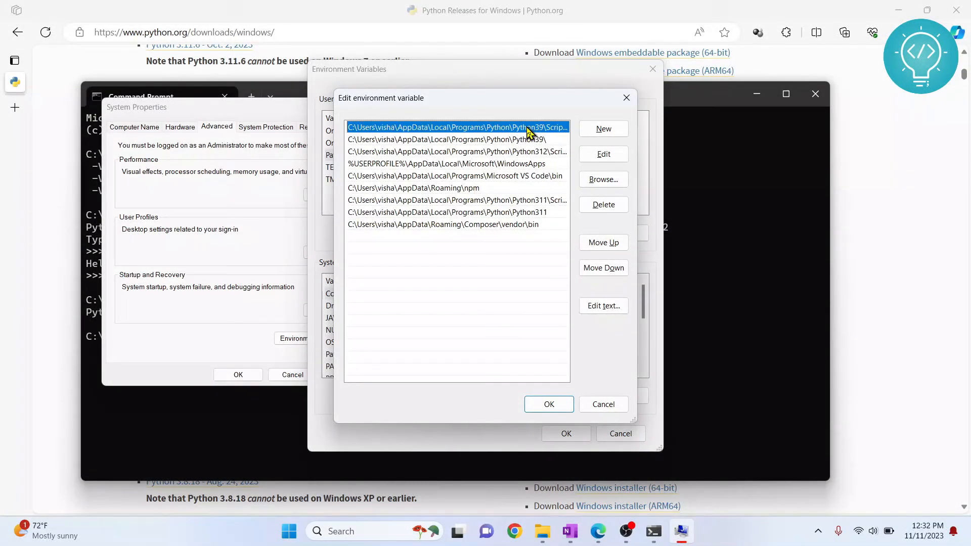
click(603, 205)
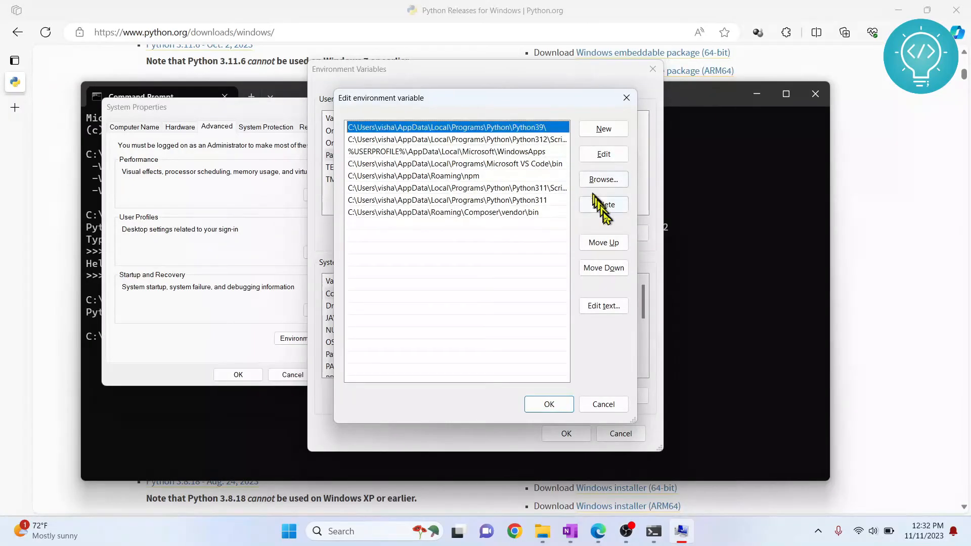
click(603, 204)
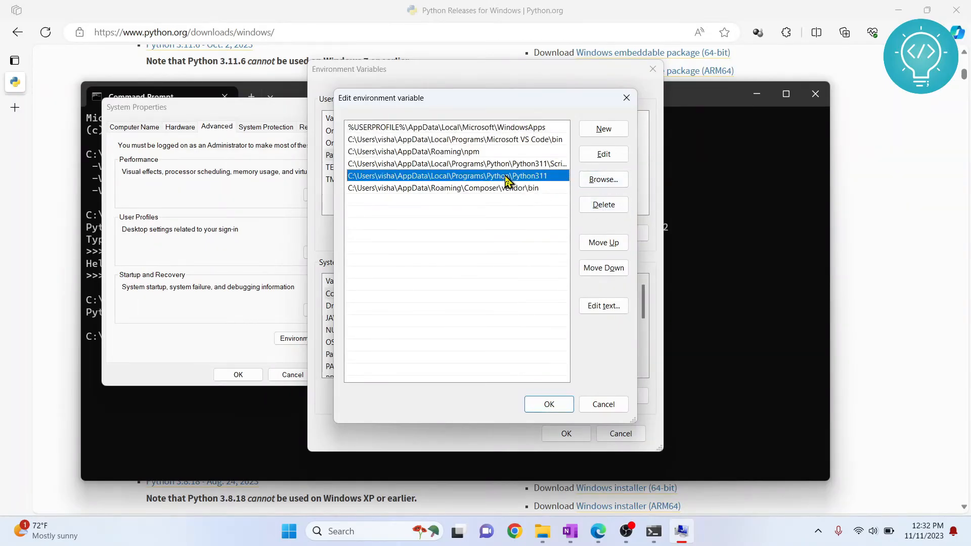
Step: Move Python311 and Python311\Scripts to the top of Path and confirm with OK
click(603, 242)
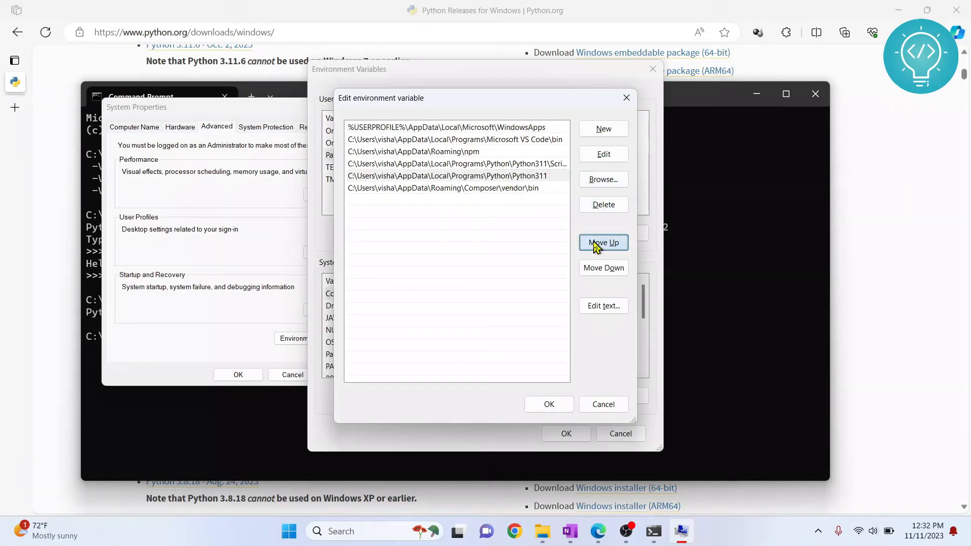
click(602, 242)
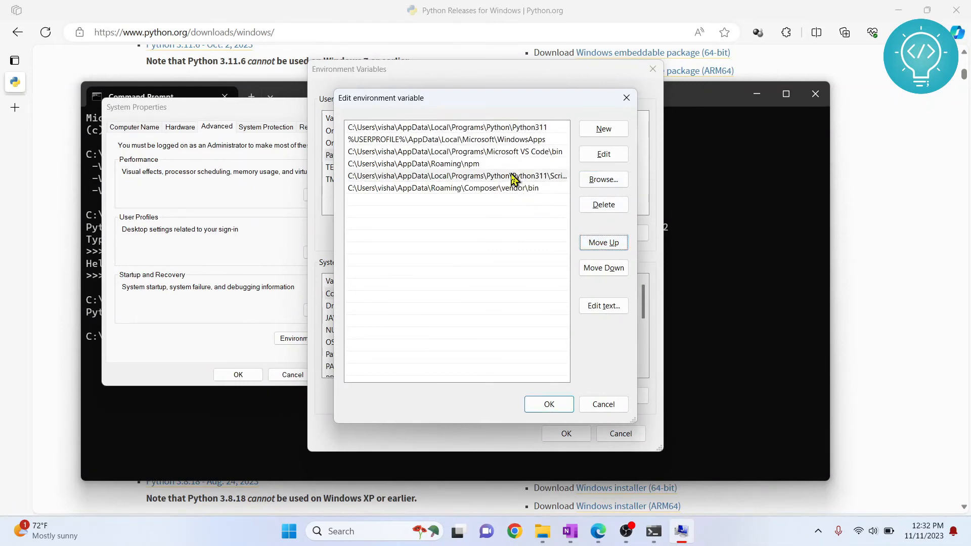
click(603, 242)
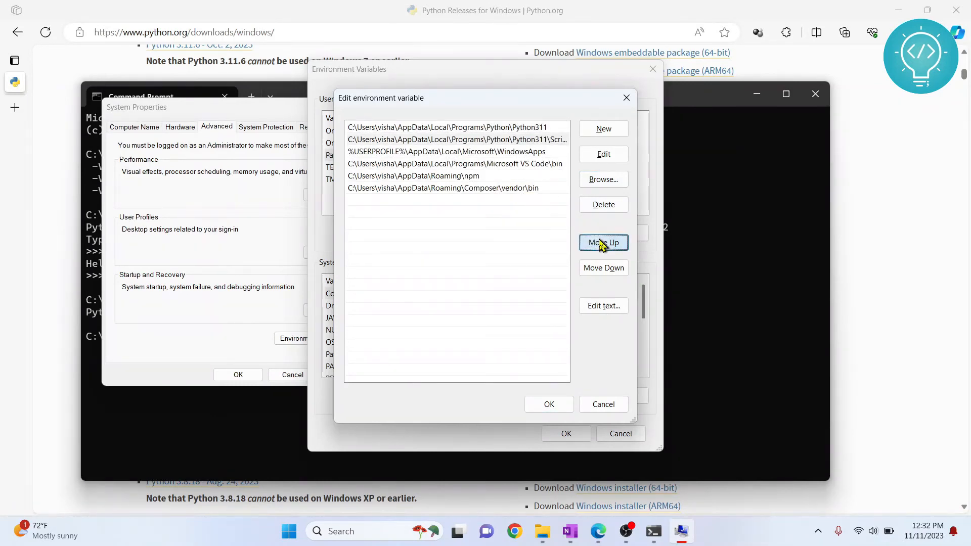
mouse_move(603, 267)
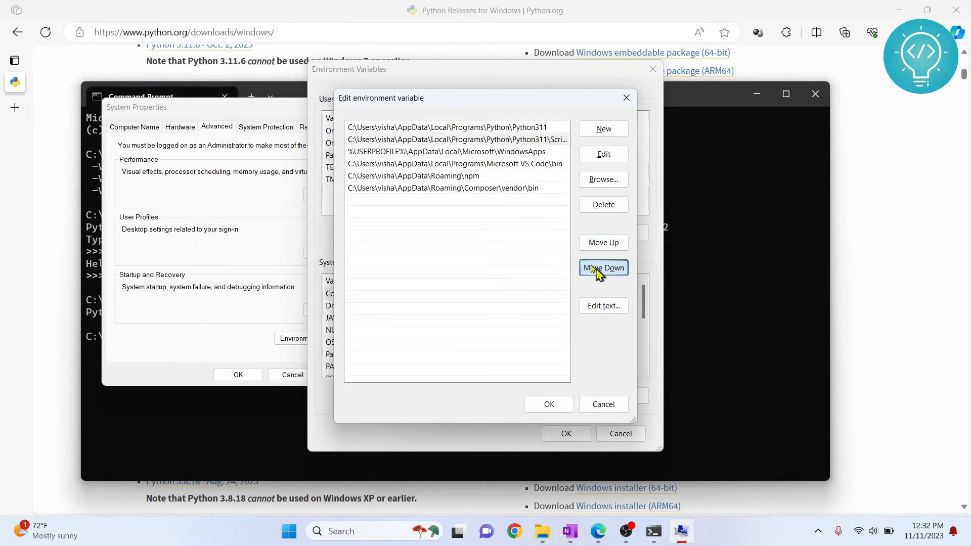
click(455, 128)
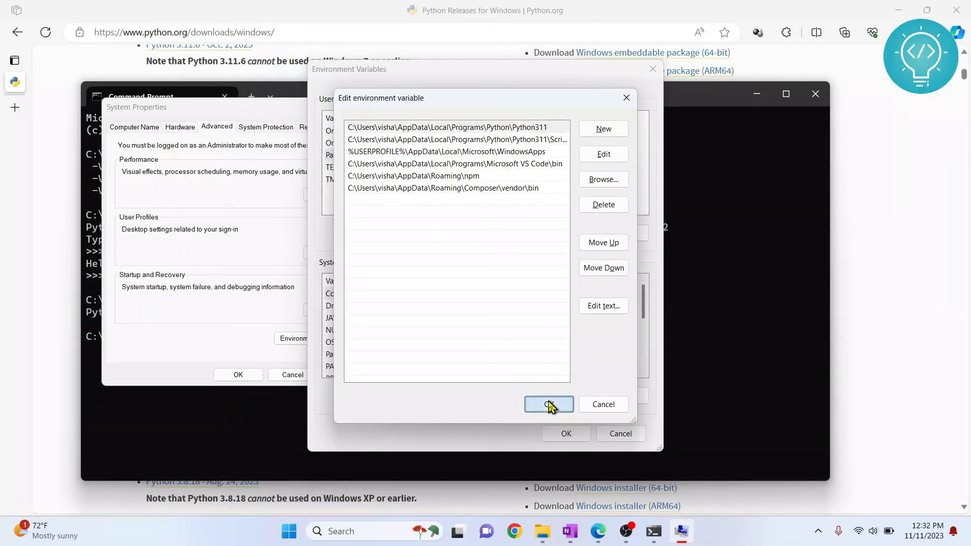
click(548, 404)
text(python main.py)
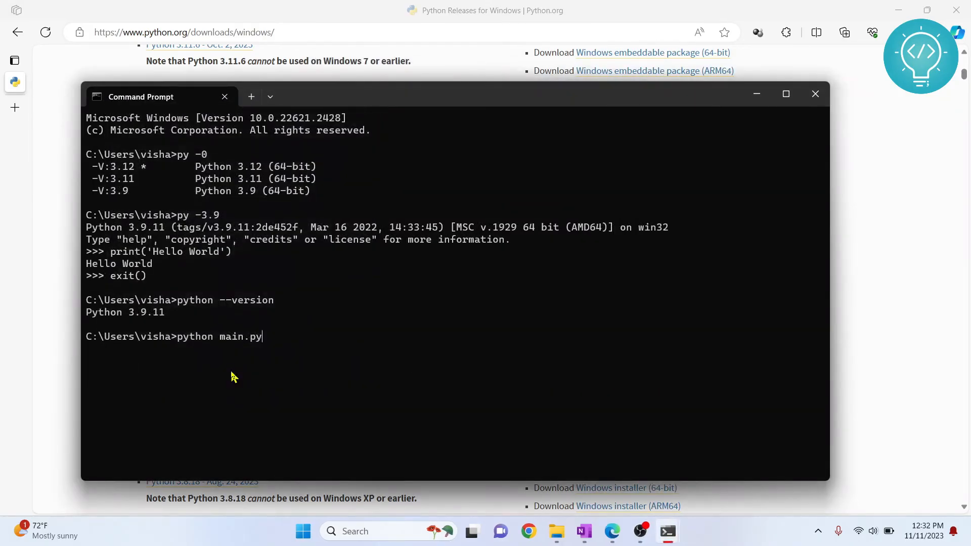
Step: Clear the old window and start a fresh Command Prompt reporting Python 3.11.4
text(clear)
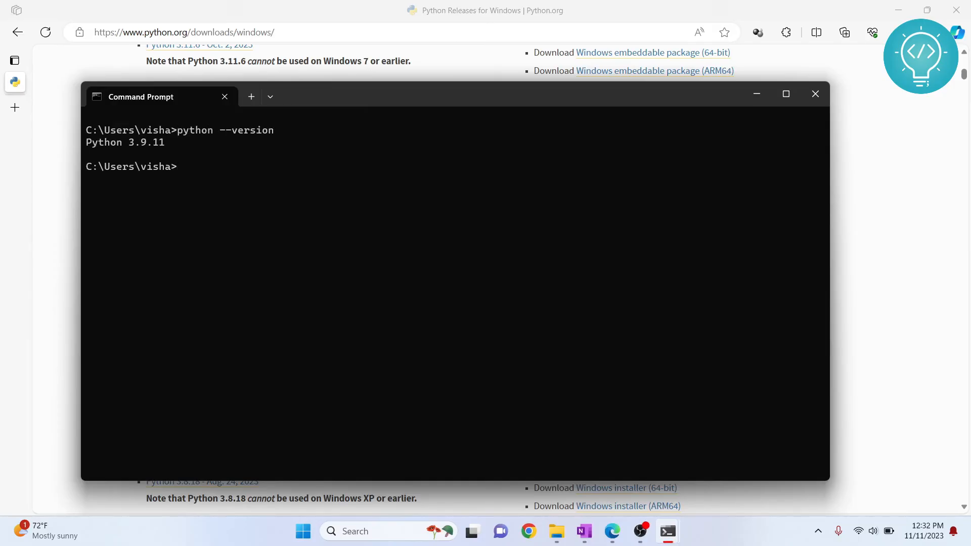
click(816, 93)
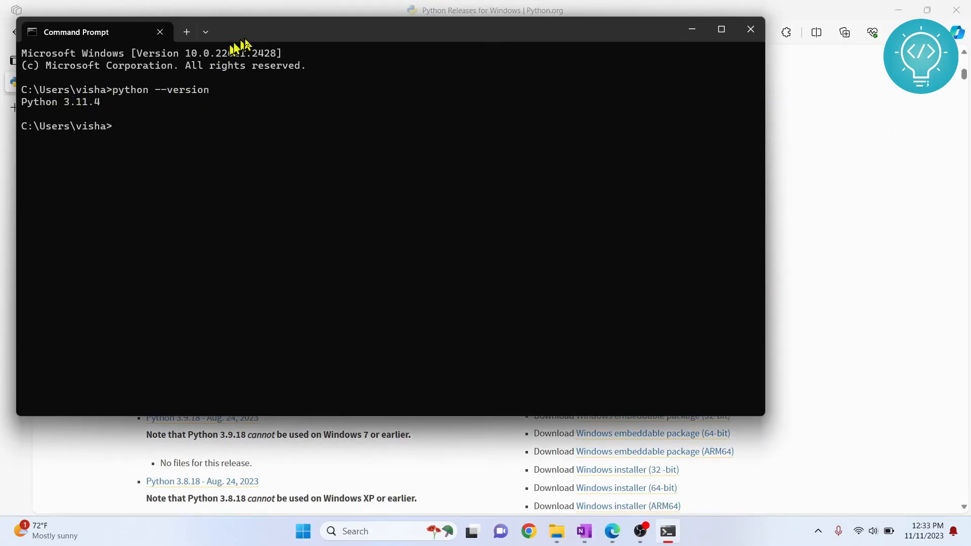
Step: Run py -0 to list installed versions 3.12, 3.11 and 3.9
text(pytho)
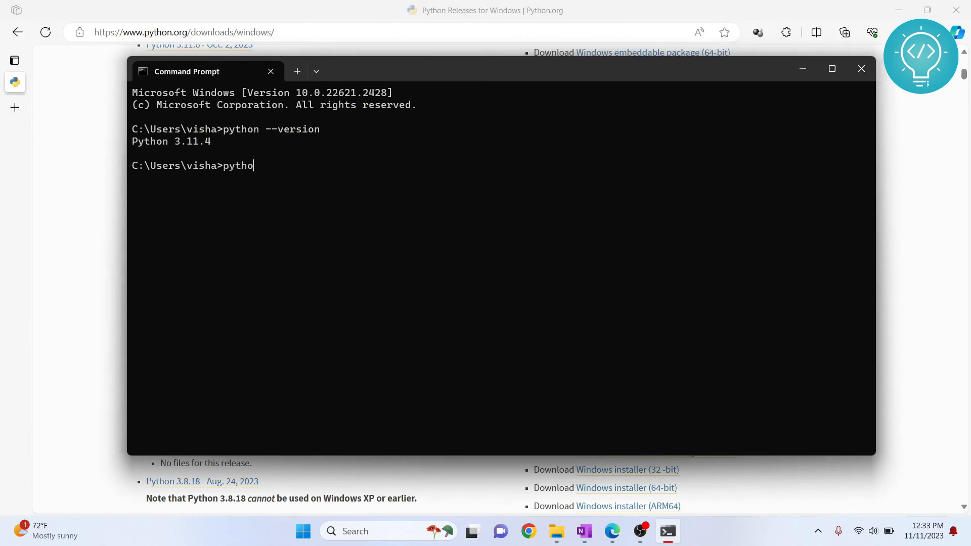
key(Backspace)
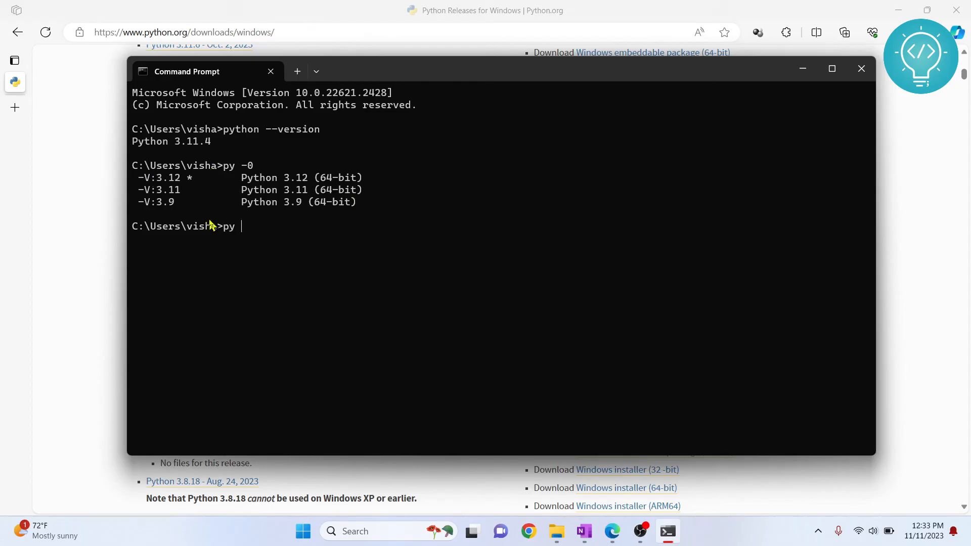
text(-)
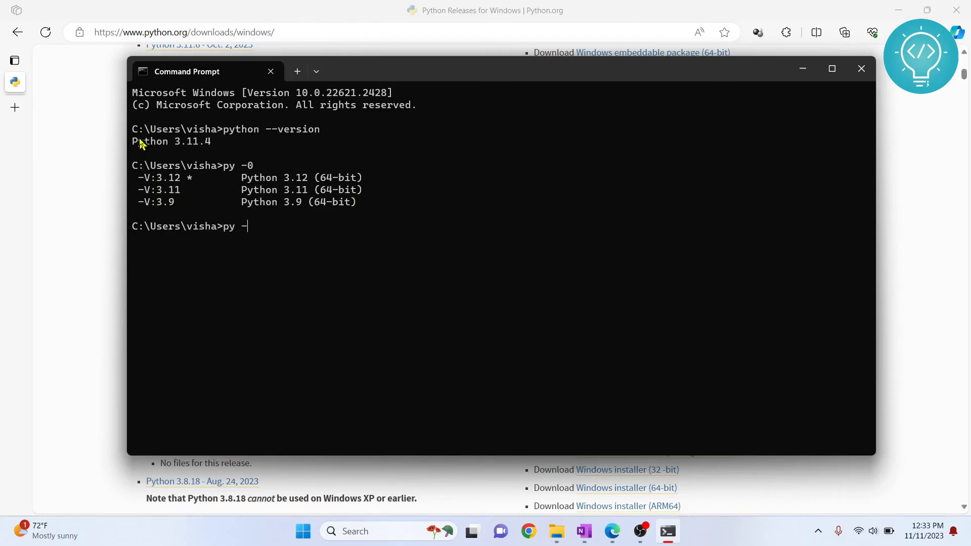
mouse_move(172, 151)
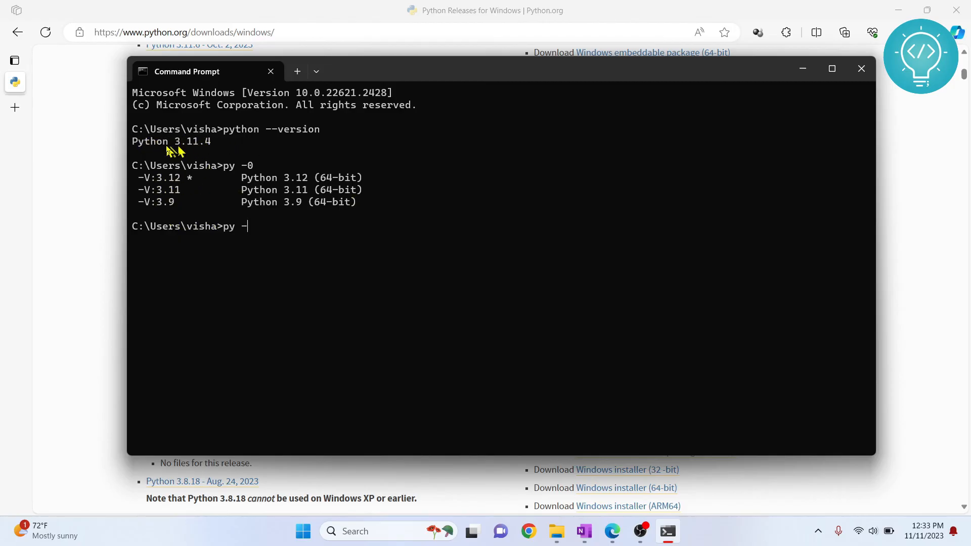
mouse_move(378, 204)
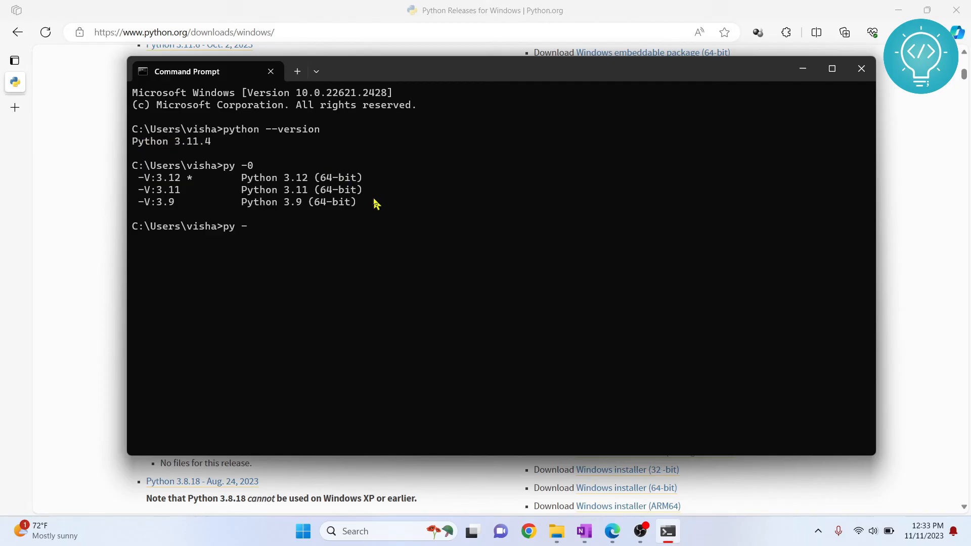